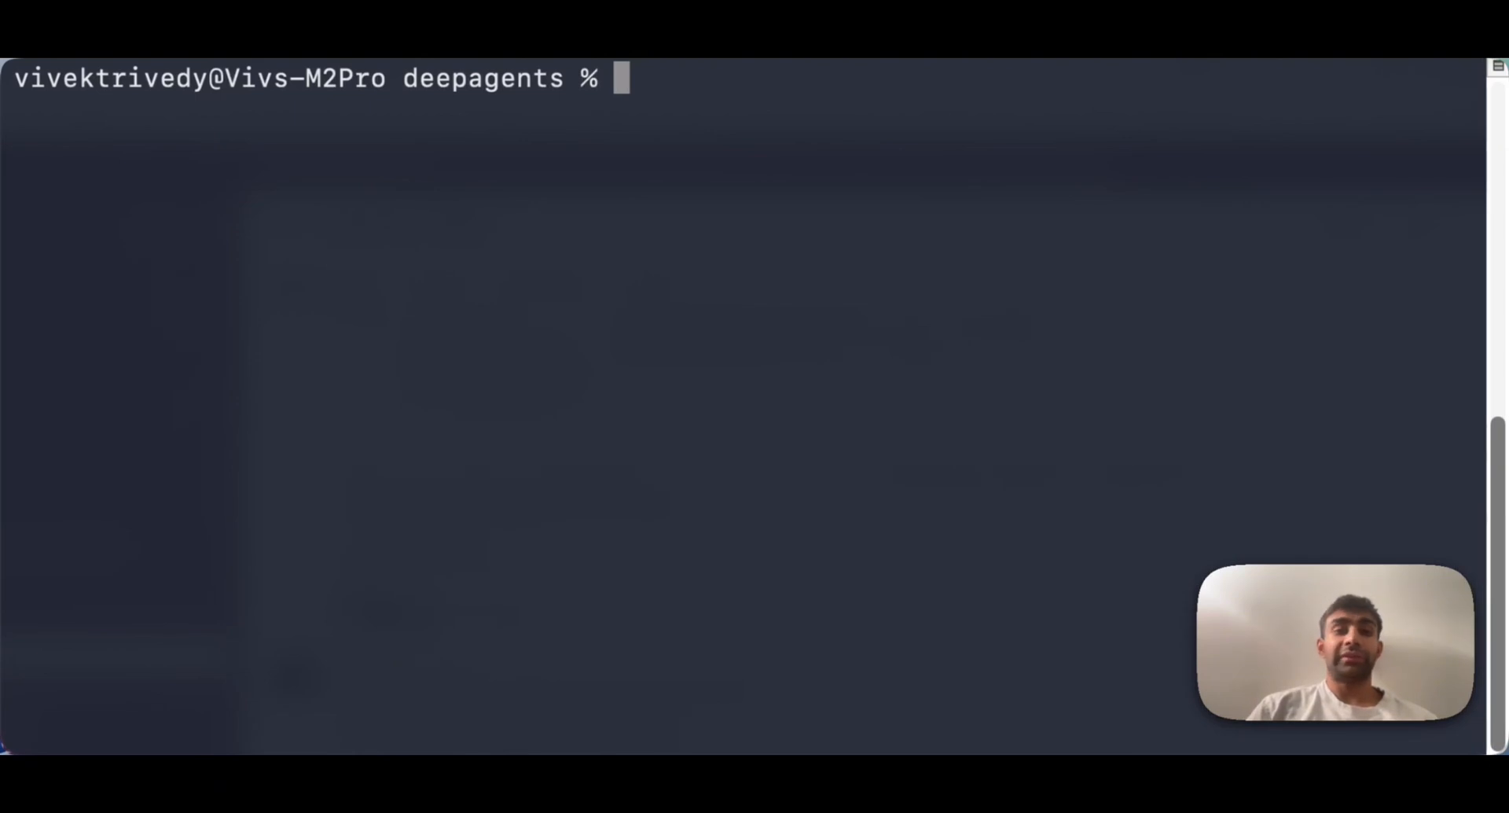
{"action": "mouse_move", "coordinate": [855, 511]}
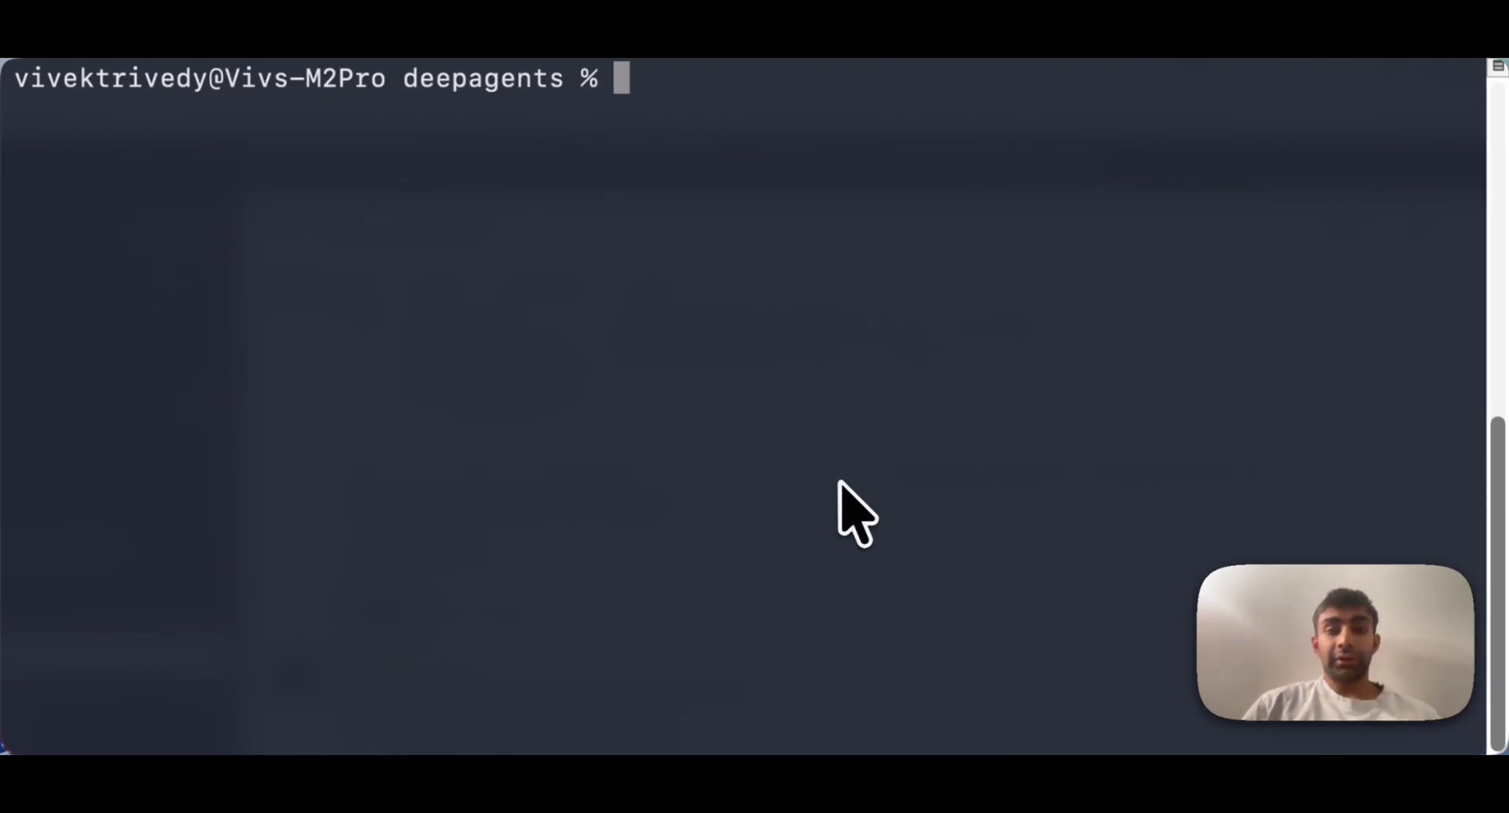
Step: Enter 'cat sample_setup.sh' at the deepagents prompt without running it
{"action": "type", "text": "cat sample_setup.sh"}
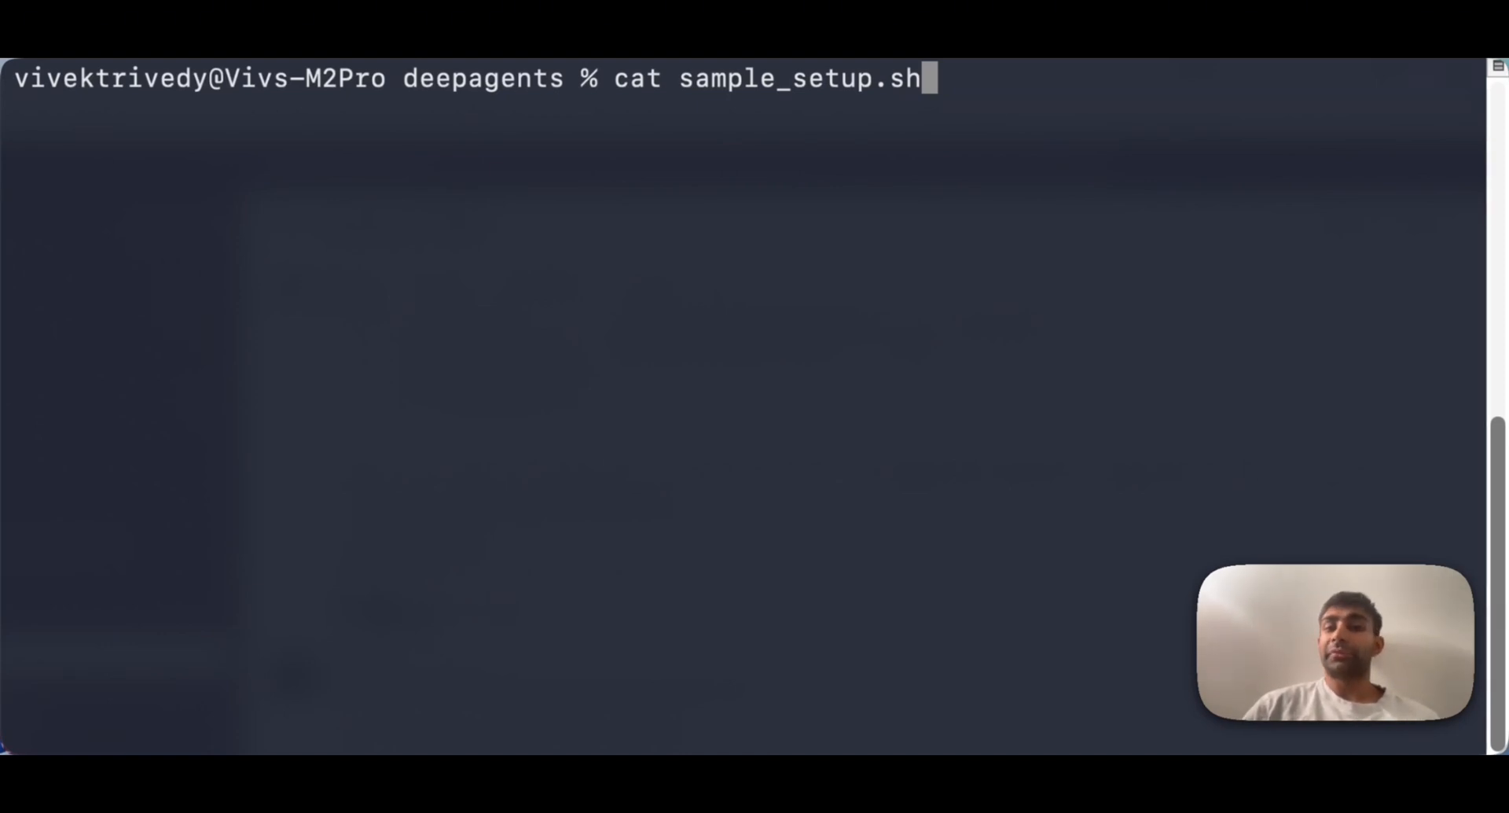
Step: Print sample_setup.sh and review its repository clone and persistent environment sections
{"action": "key", "text": "Return"}
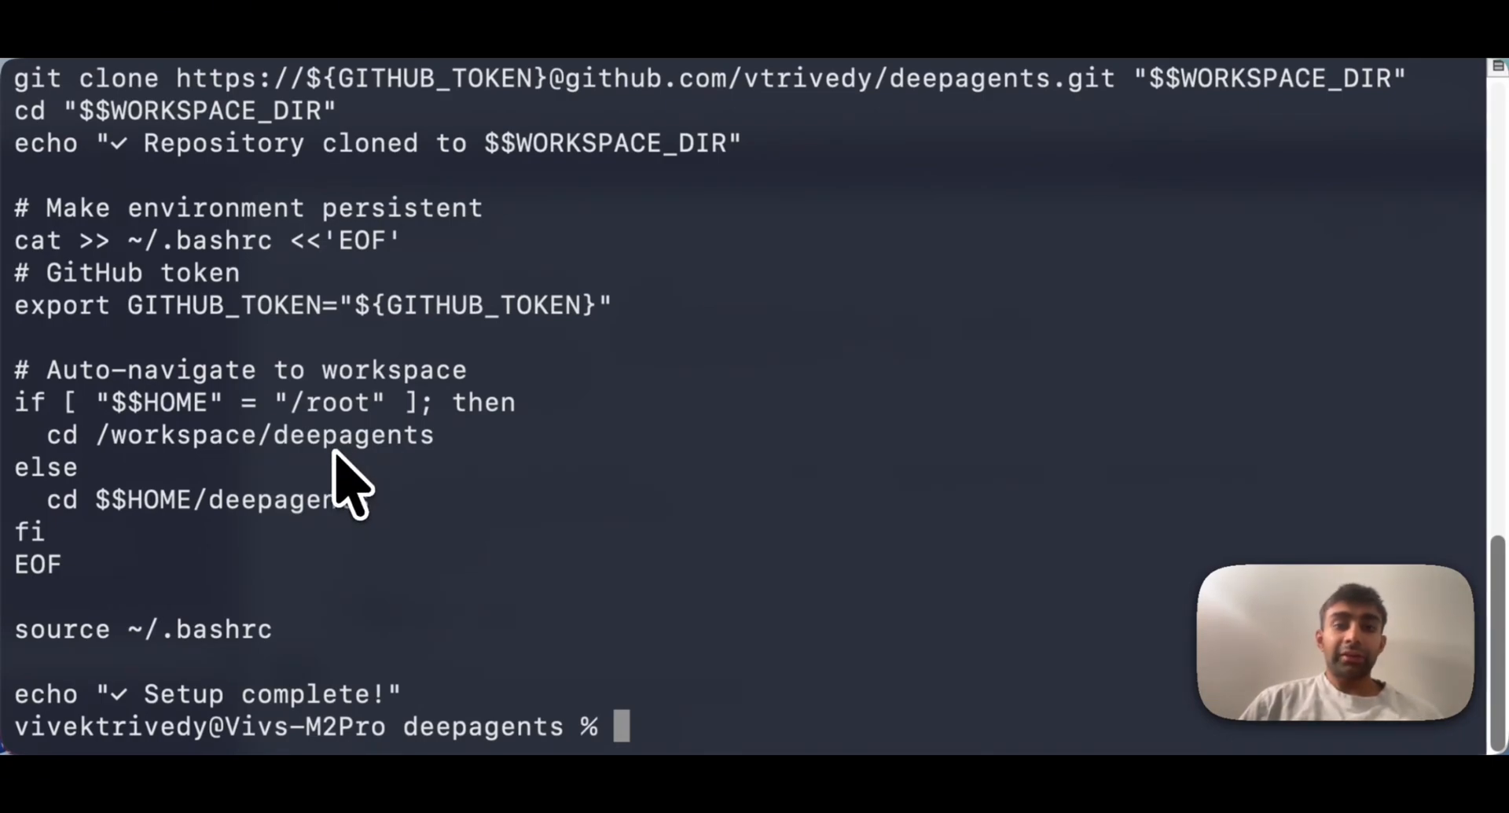
{"action": "scroll", "scroll_direction": "up", "scroll_amount": 3}
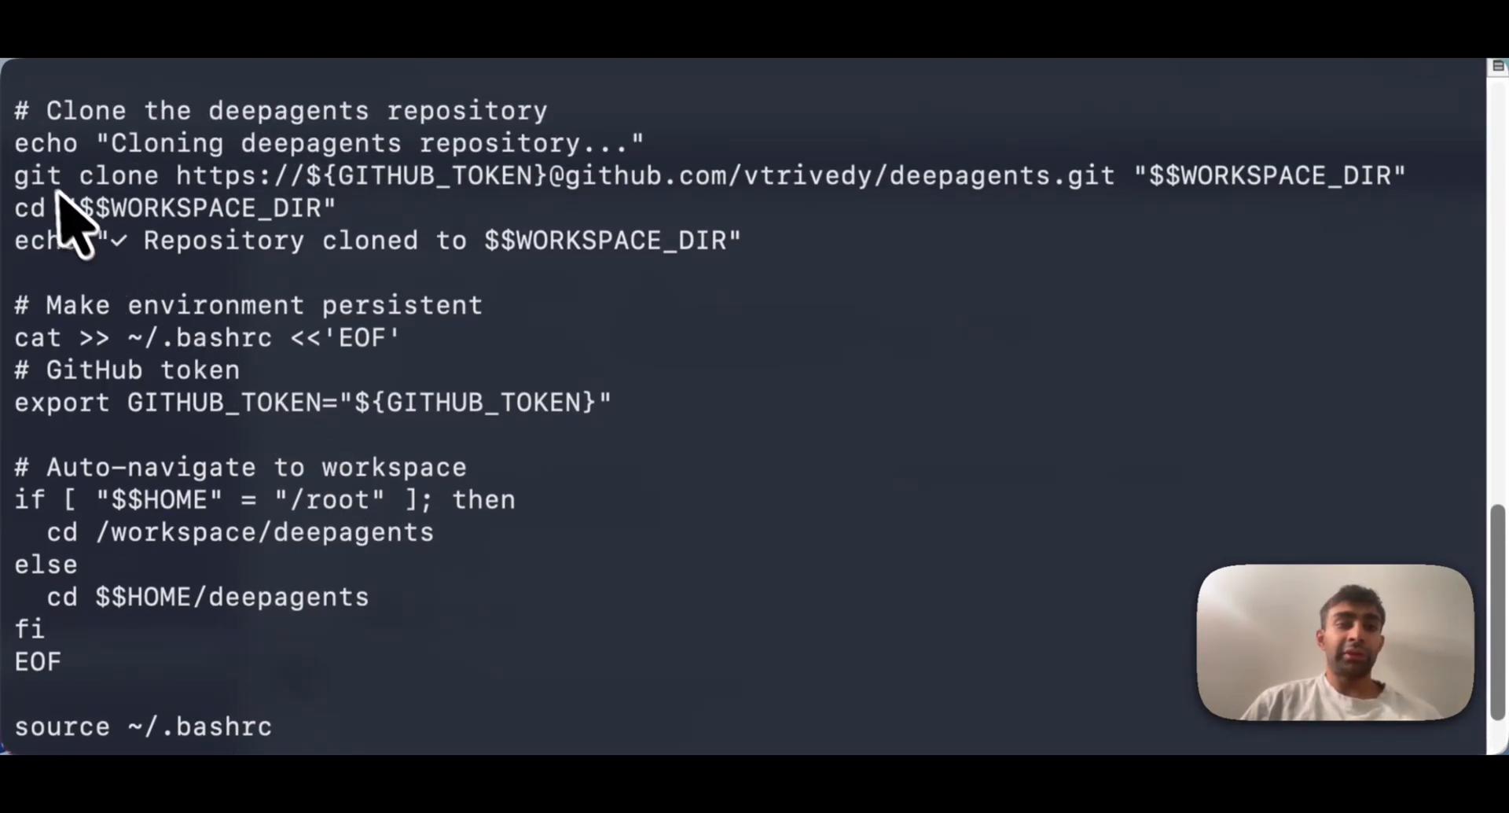
{"action": "mouse_move", "coordinate": [18, 126]}
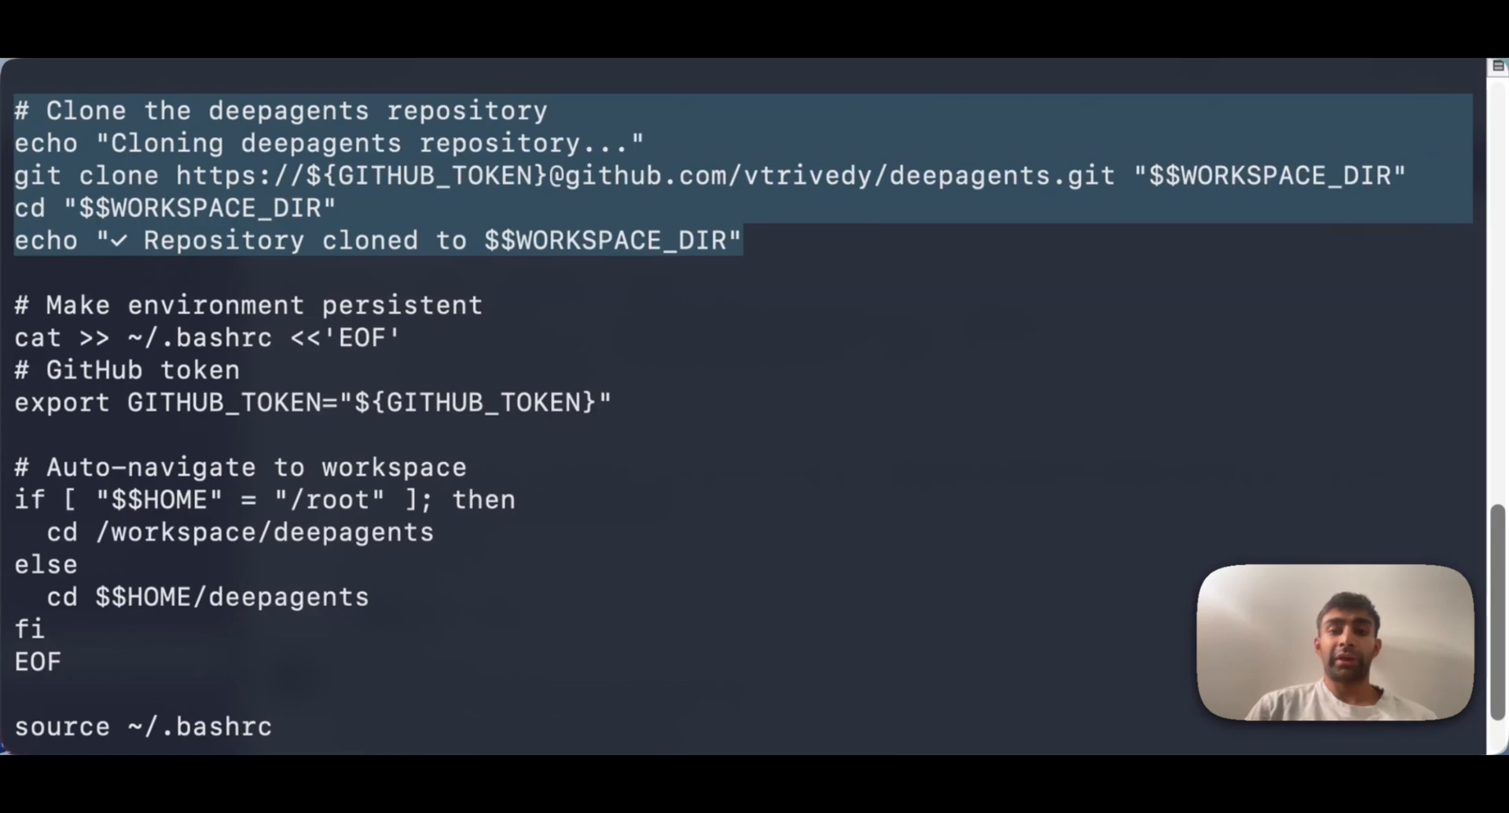
{"action": "mouse_move", "coordinate": [771, 226]}
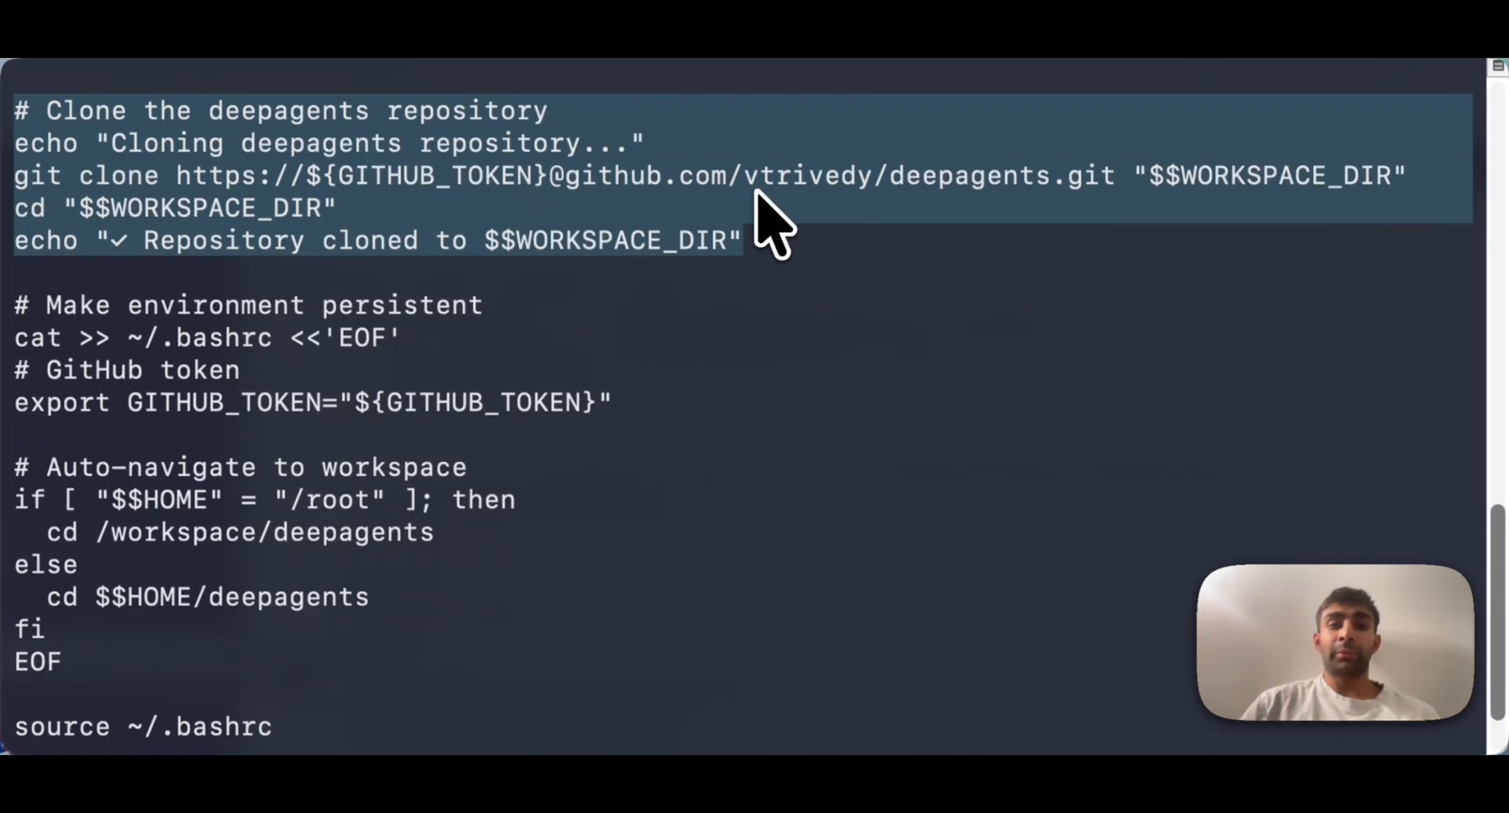
{"action": "mouse_move", "coordinate": [972, 217]}
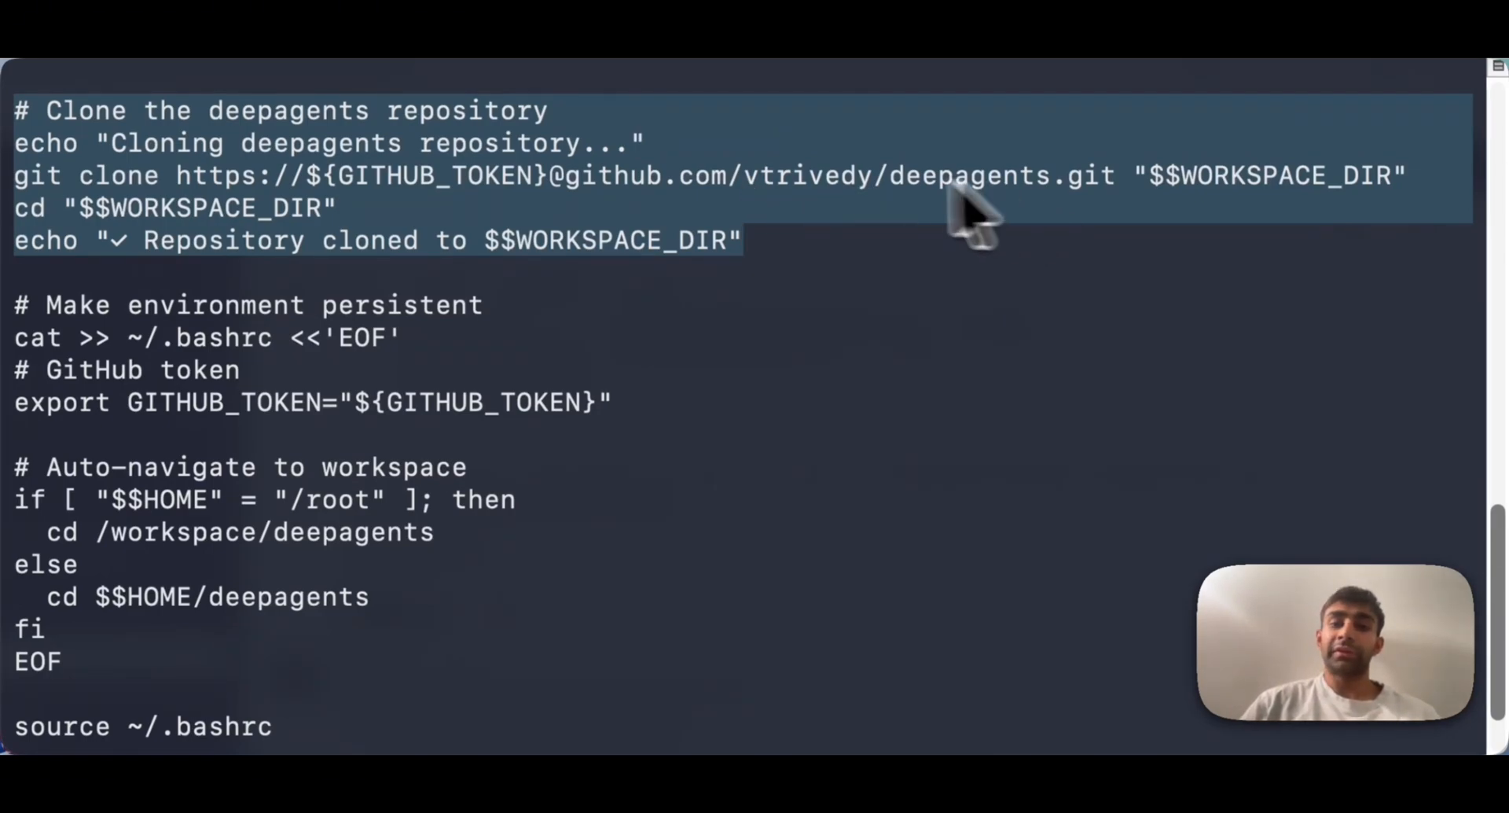
{"action": "mouse_move", "coordinate": [602, 554]}
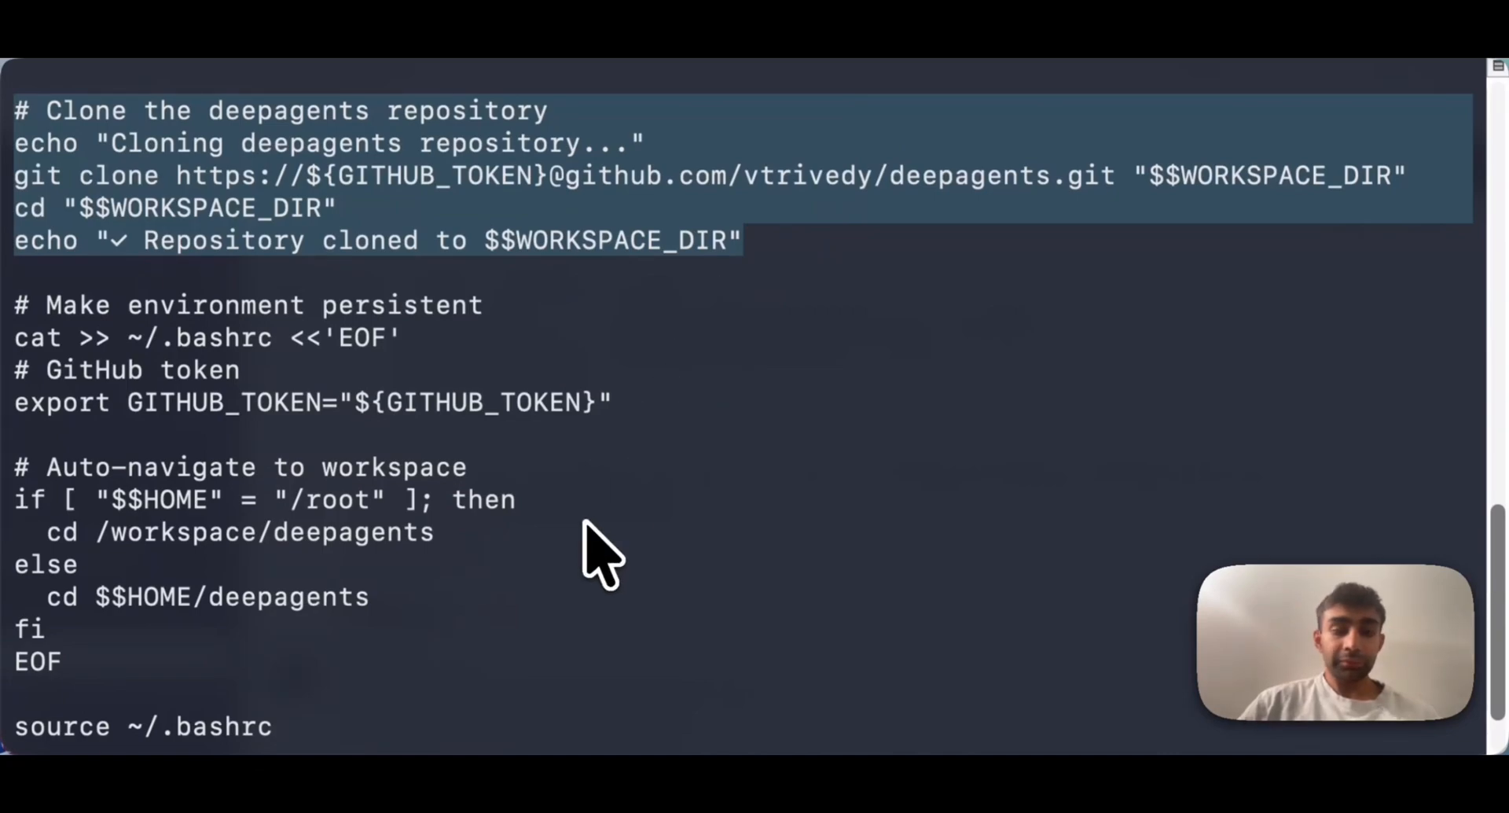
Step: Clear the terminal and launch deepagents in a Runloop sandbox with sample_setup.sh until Ready to code
{"action": "type", "text": "clear"}
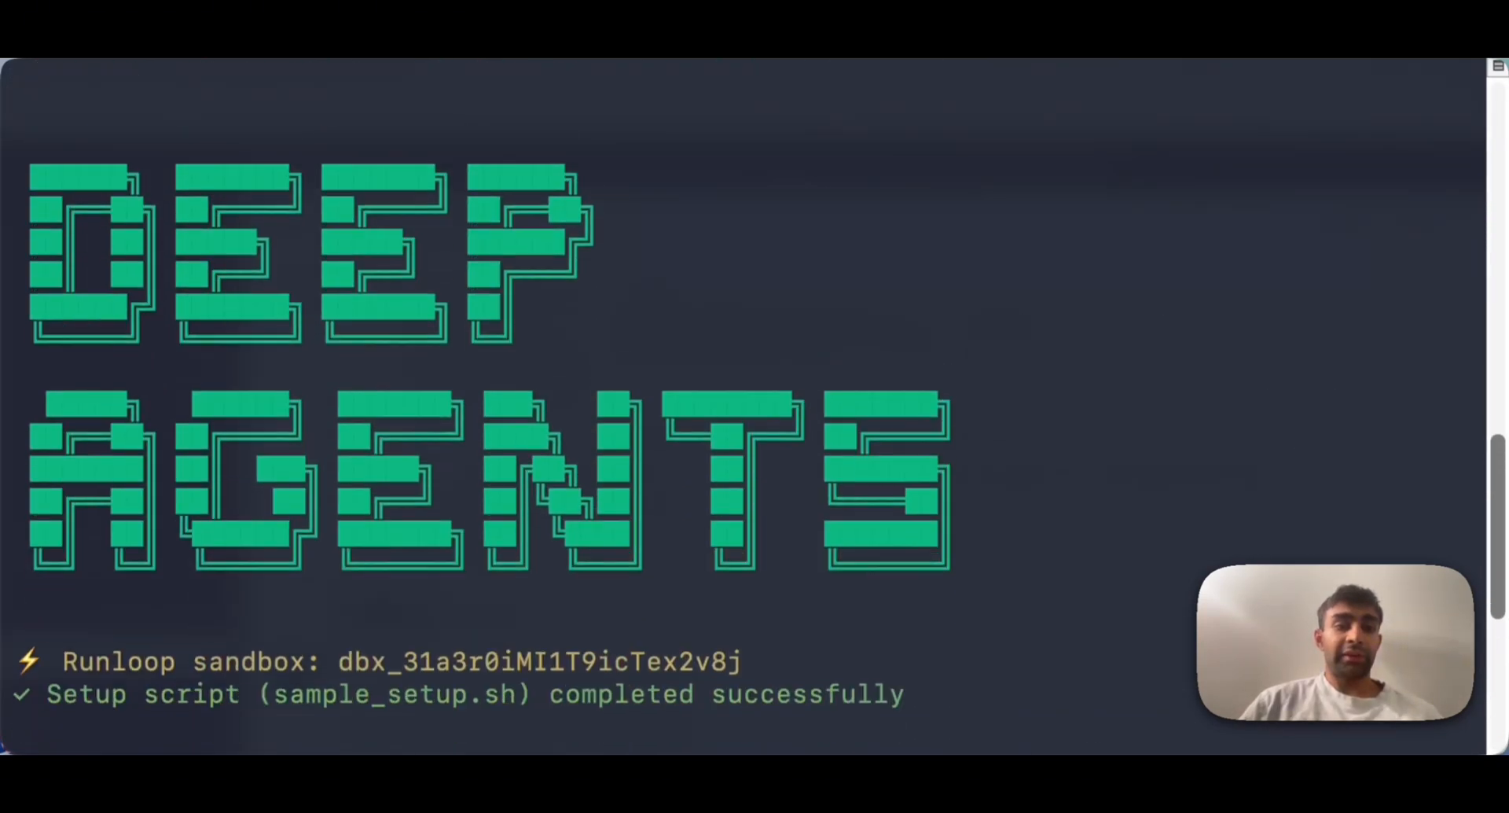
{"action": "scroll", "scroll_direction": "down", "scroll_amount": 3}
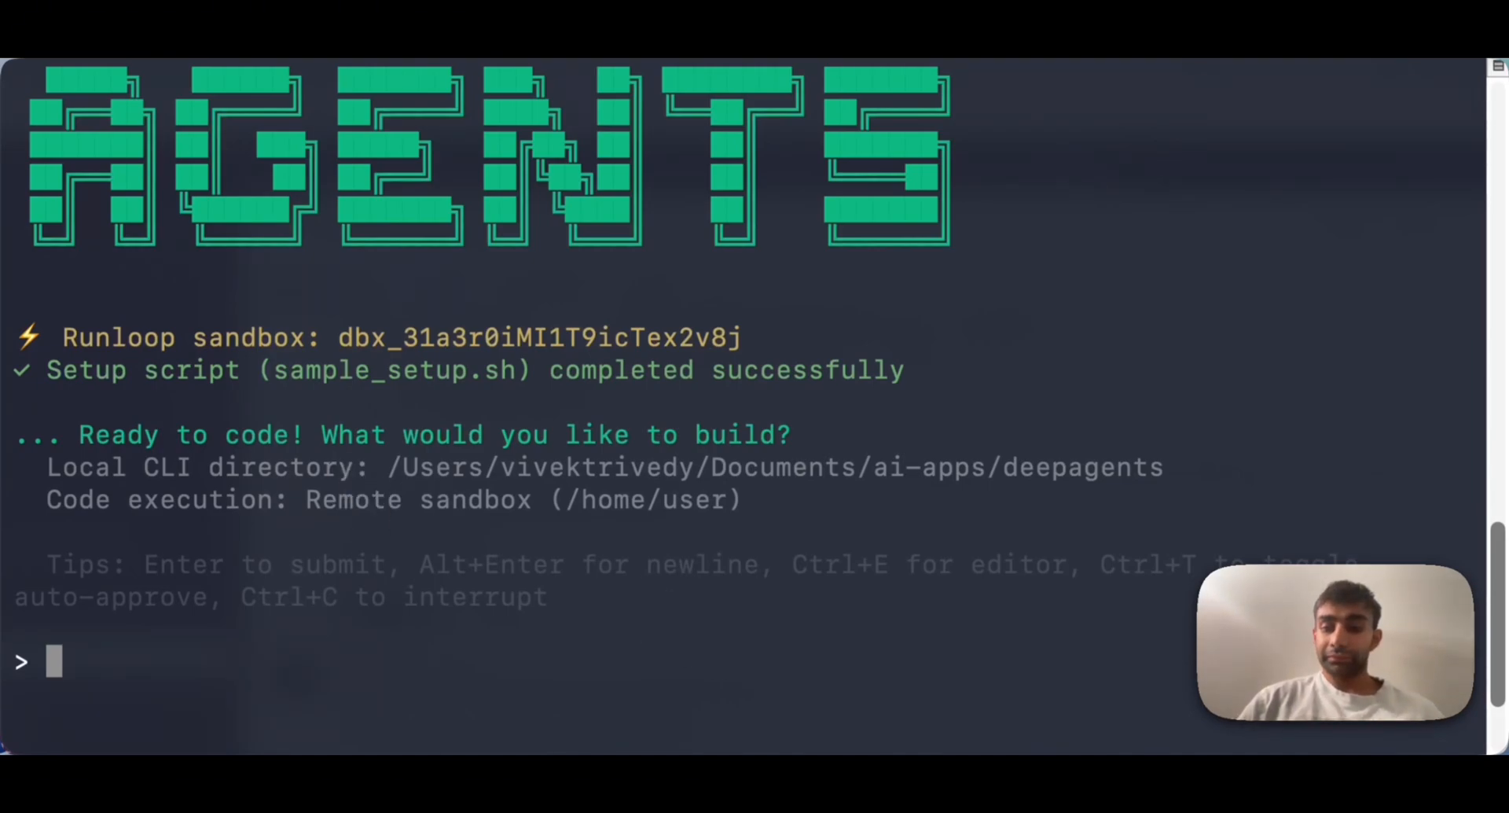
Step: Submit the request to read the README, build the JSON keys tool with a test file, and run it
{"action": "key", "text": "Return"}
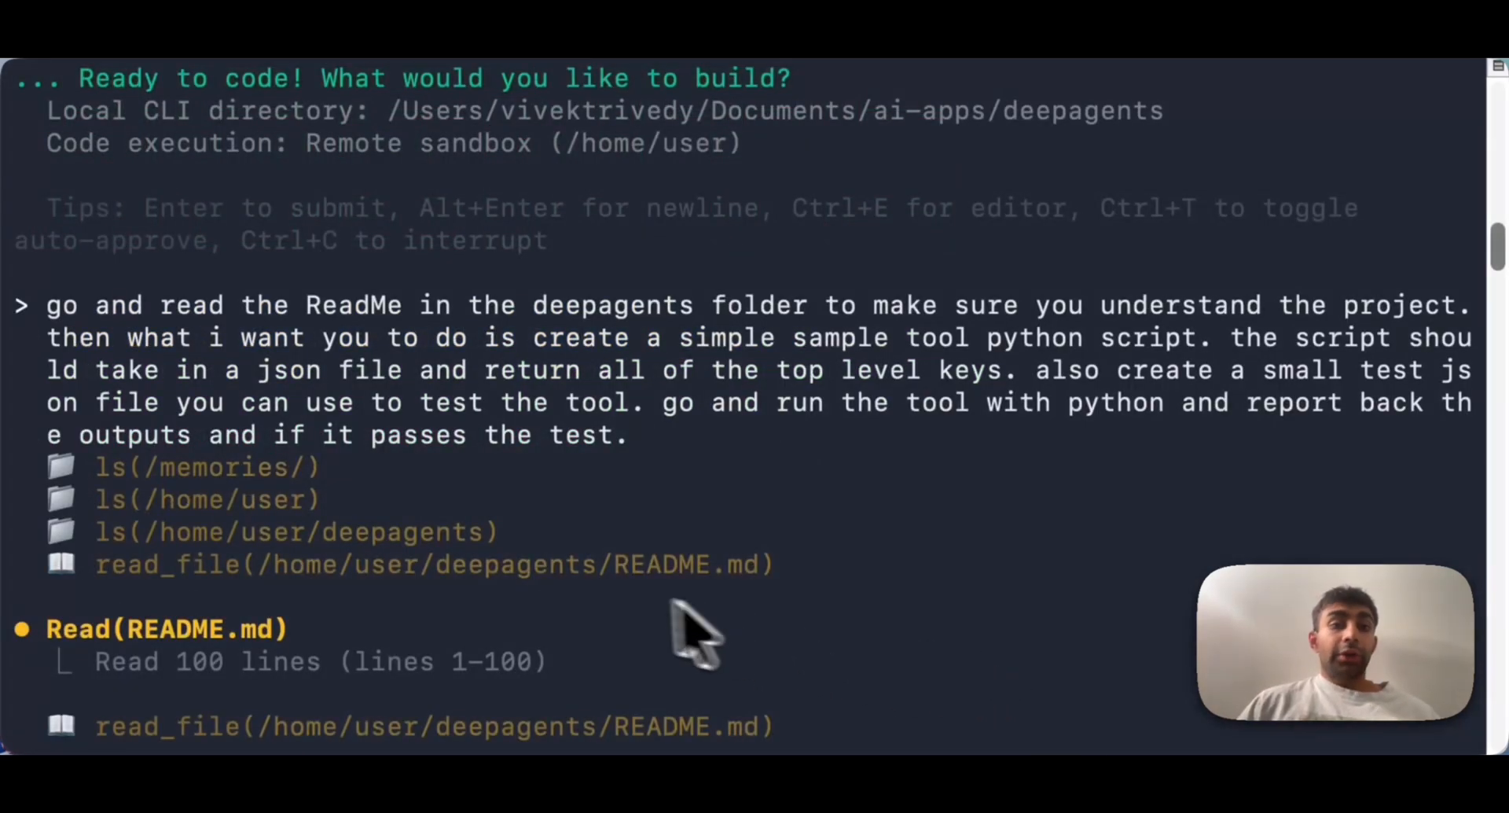
{"action": "mouse_move", "coordinate": [624, 616]}
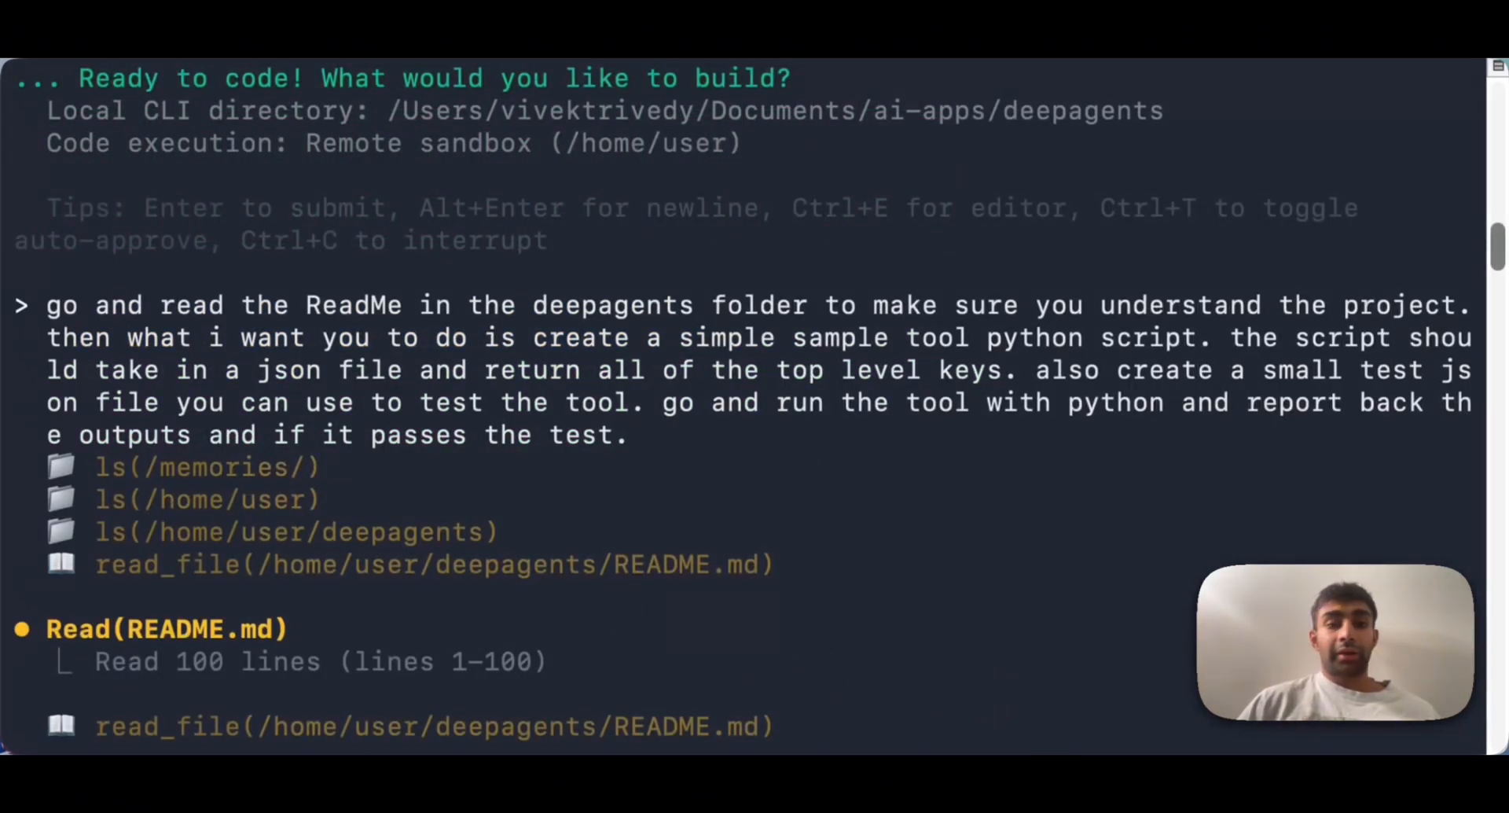
{"action": "mouse_move", "coordinate": [53, 332]}
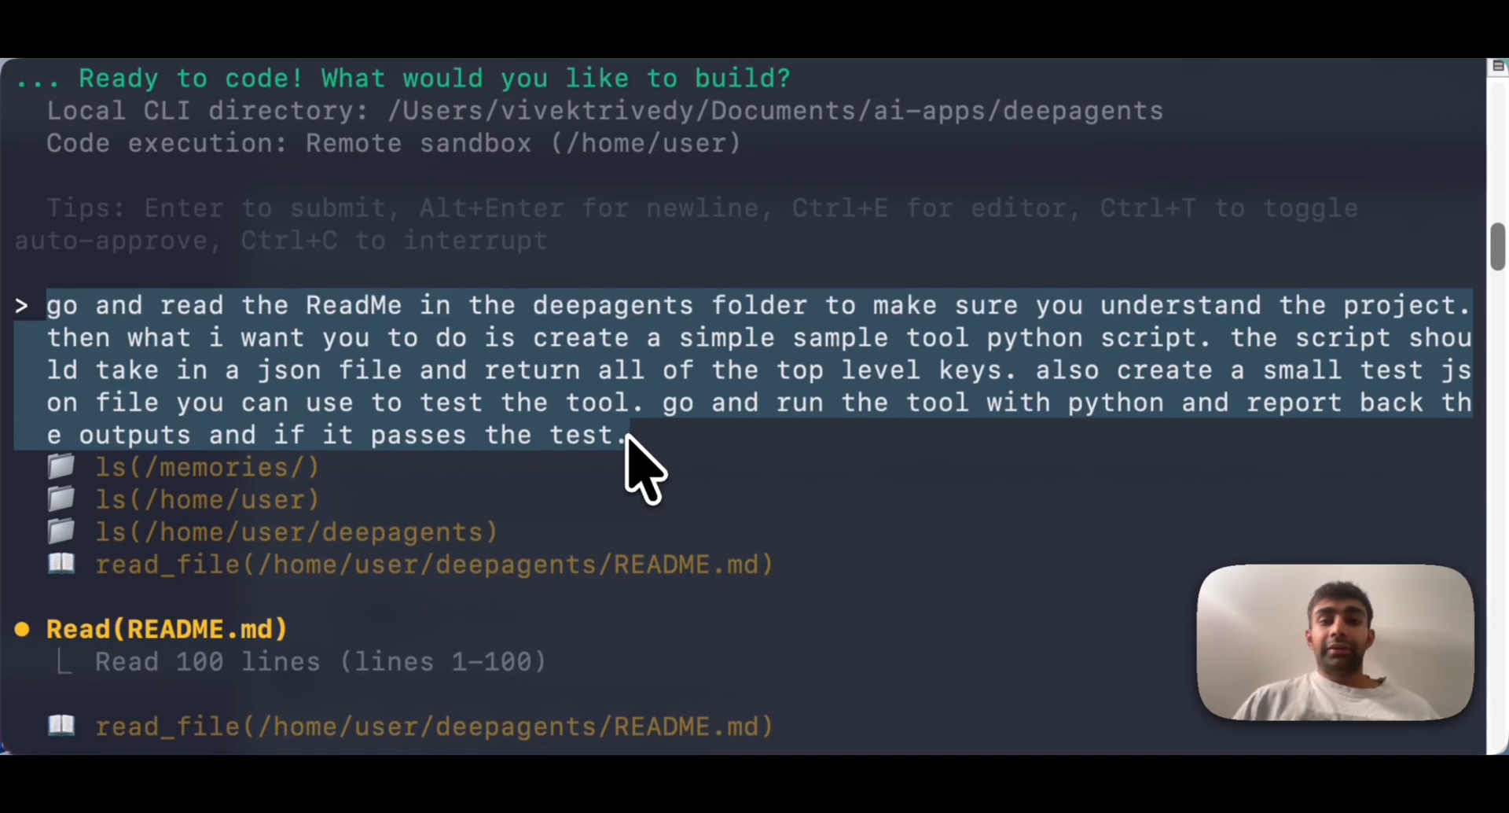
{"action": "mouse_move", "coordinate": [643, 472]}
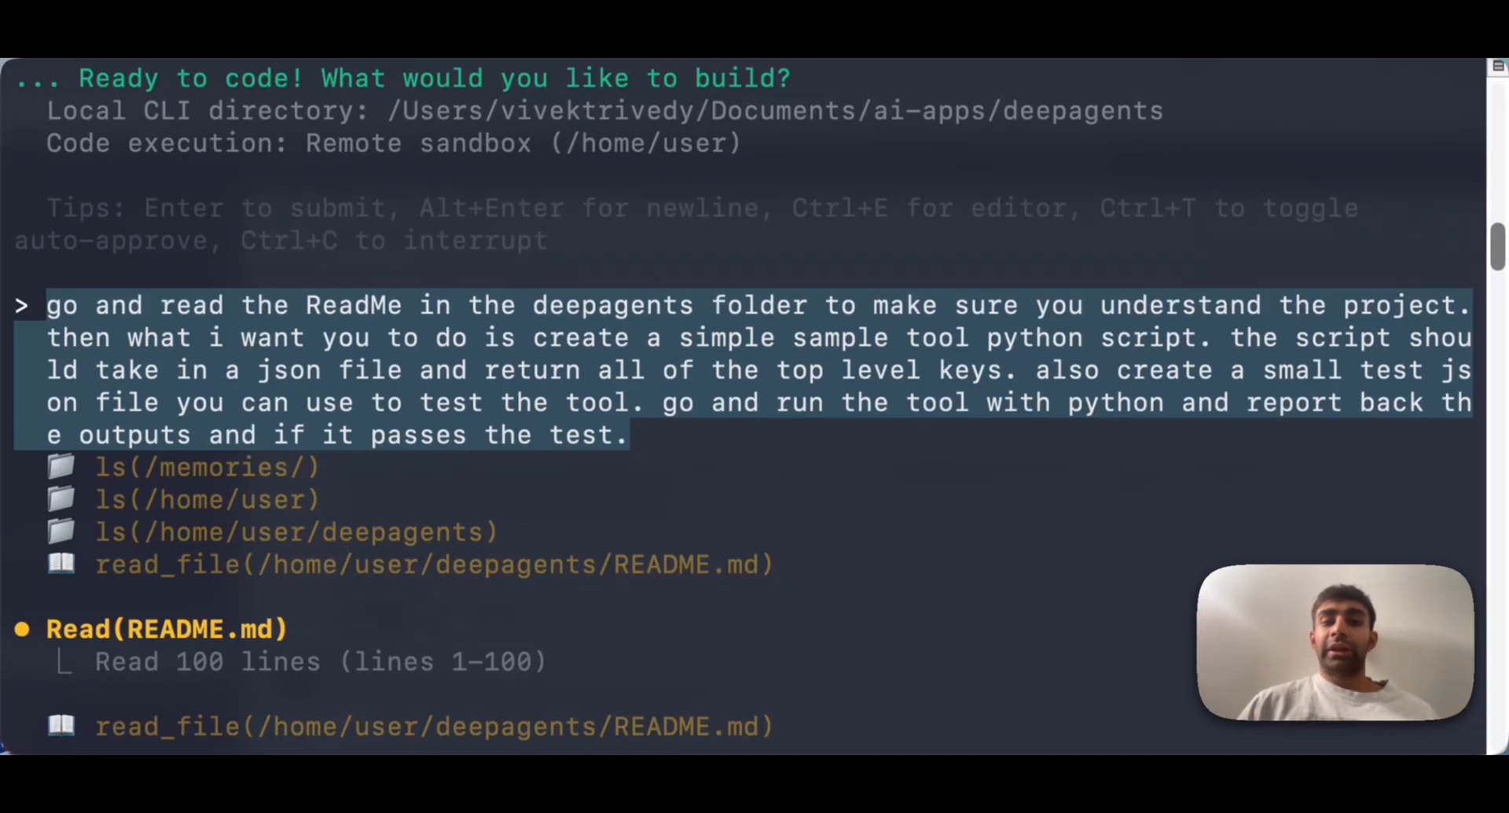
{"action": "mouse_move", "coordinate": [638, 471]}
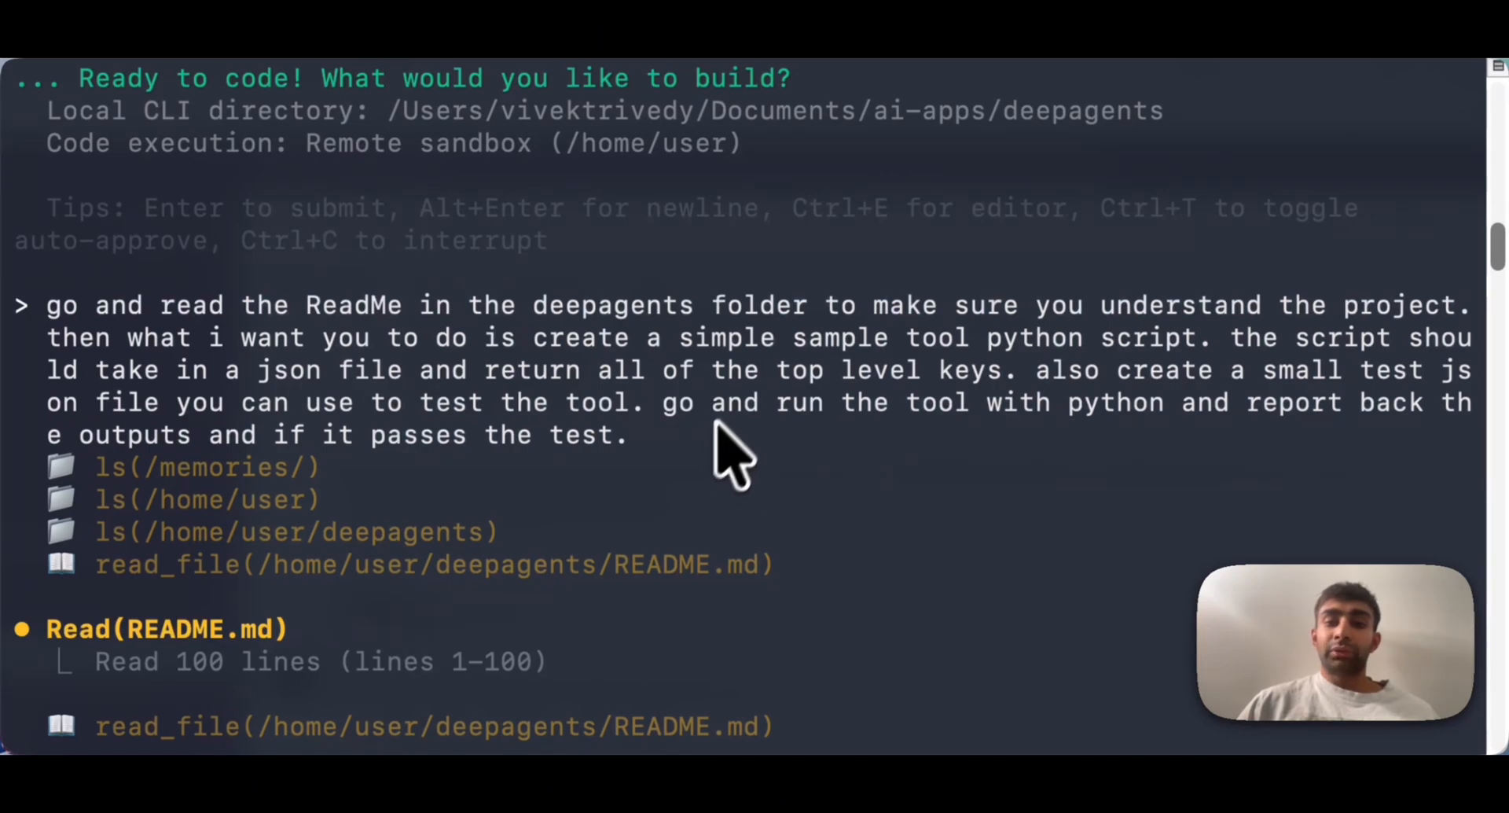
{"action": "mouse_move", "coordinate": [794, 395]}
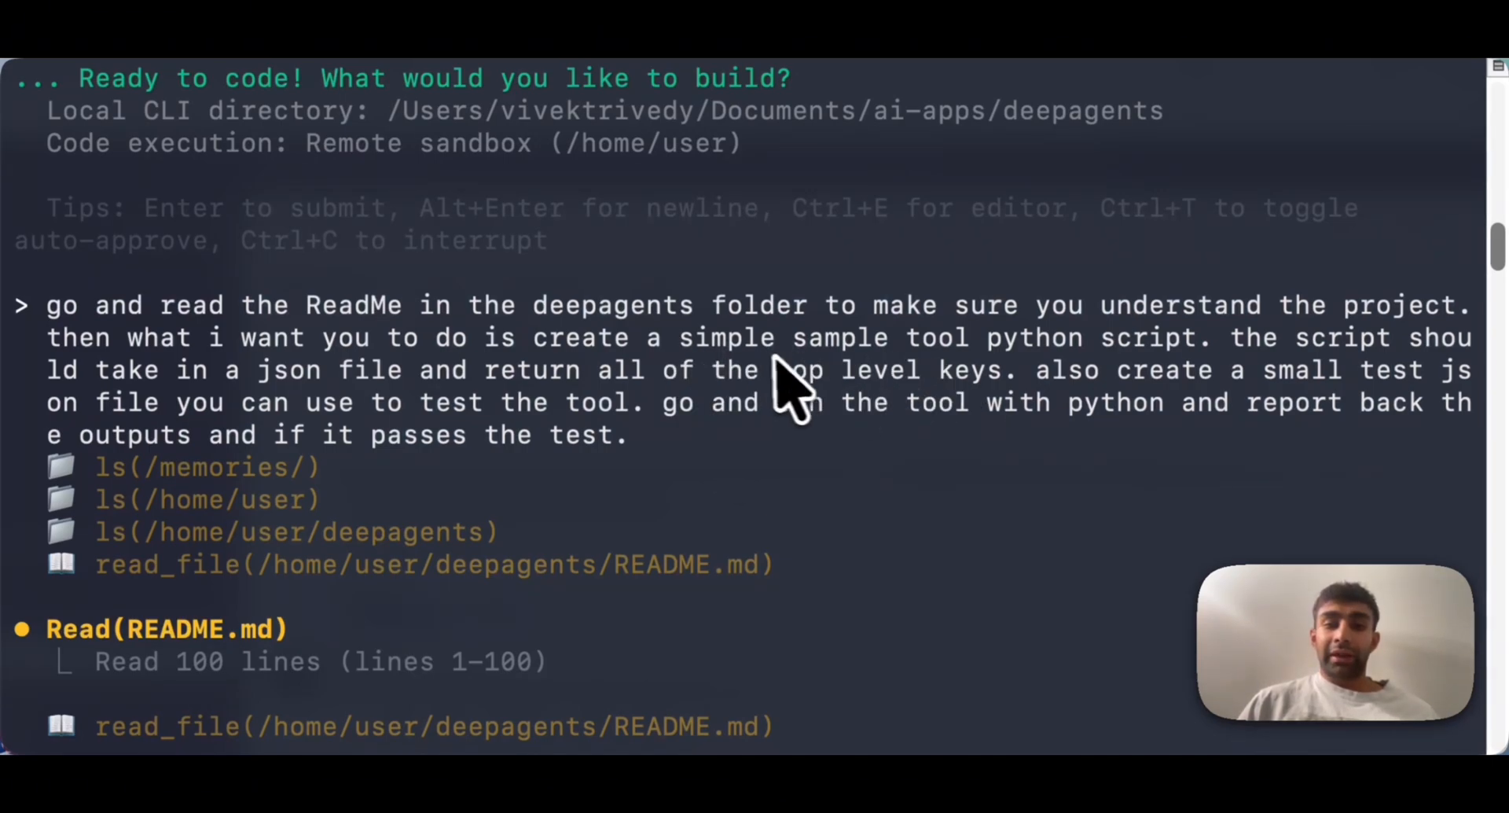
{"action": "mouse_move", "coordinate": [687, 366]}
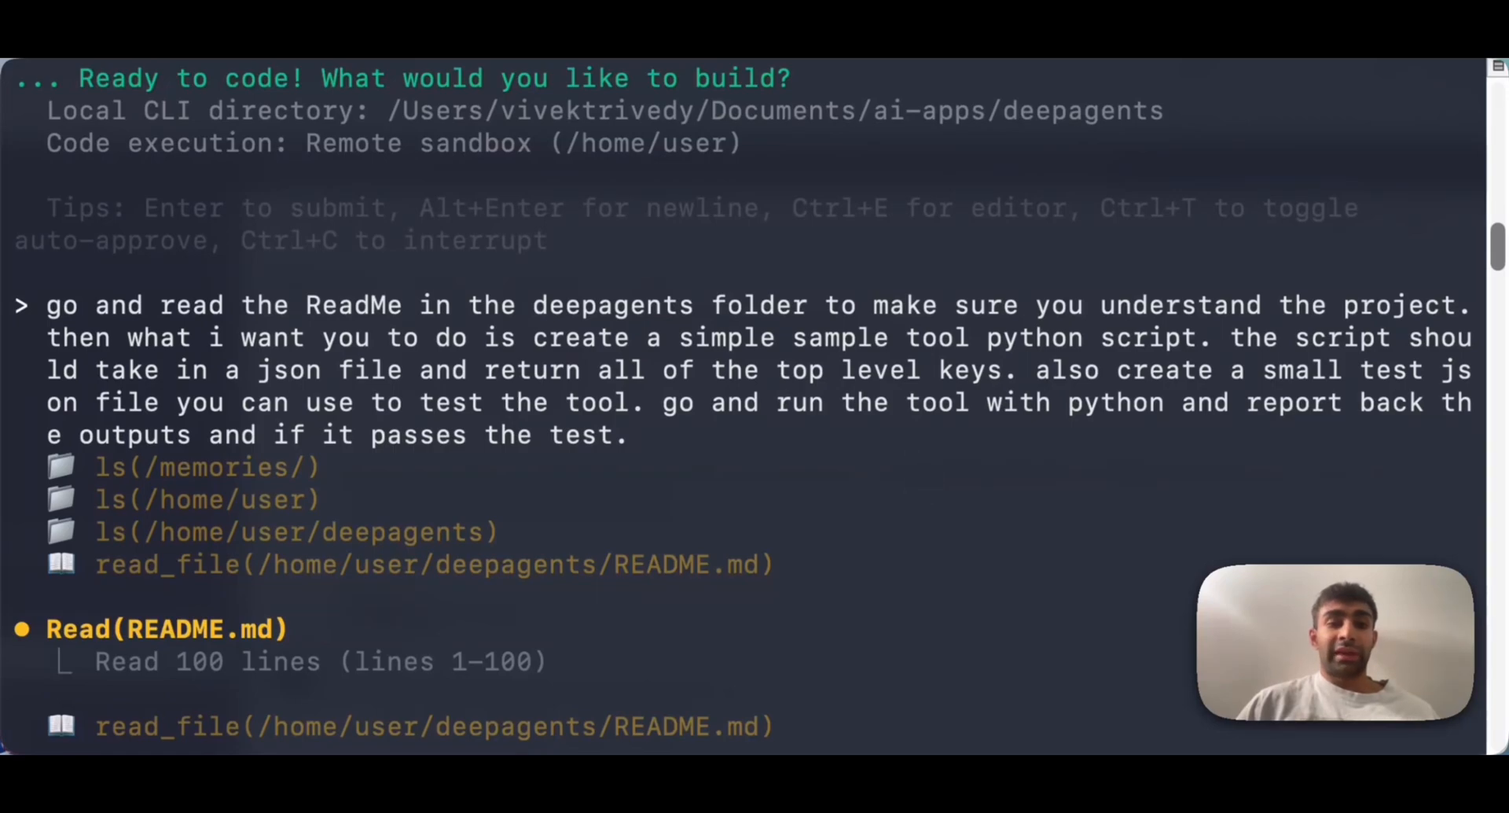
{"action": "mouse_move", "coordinate": [317, 558]}
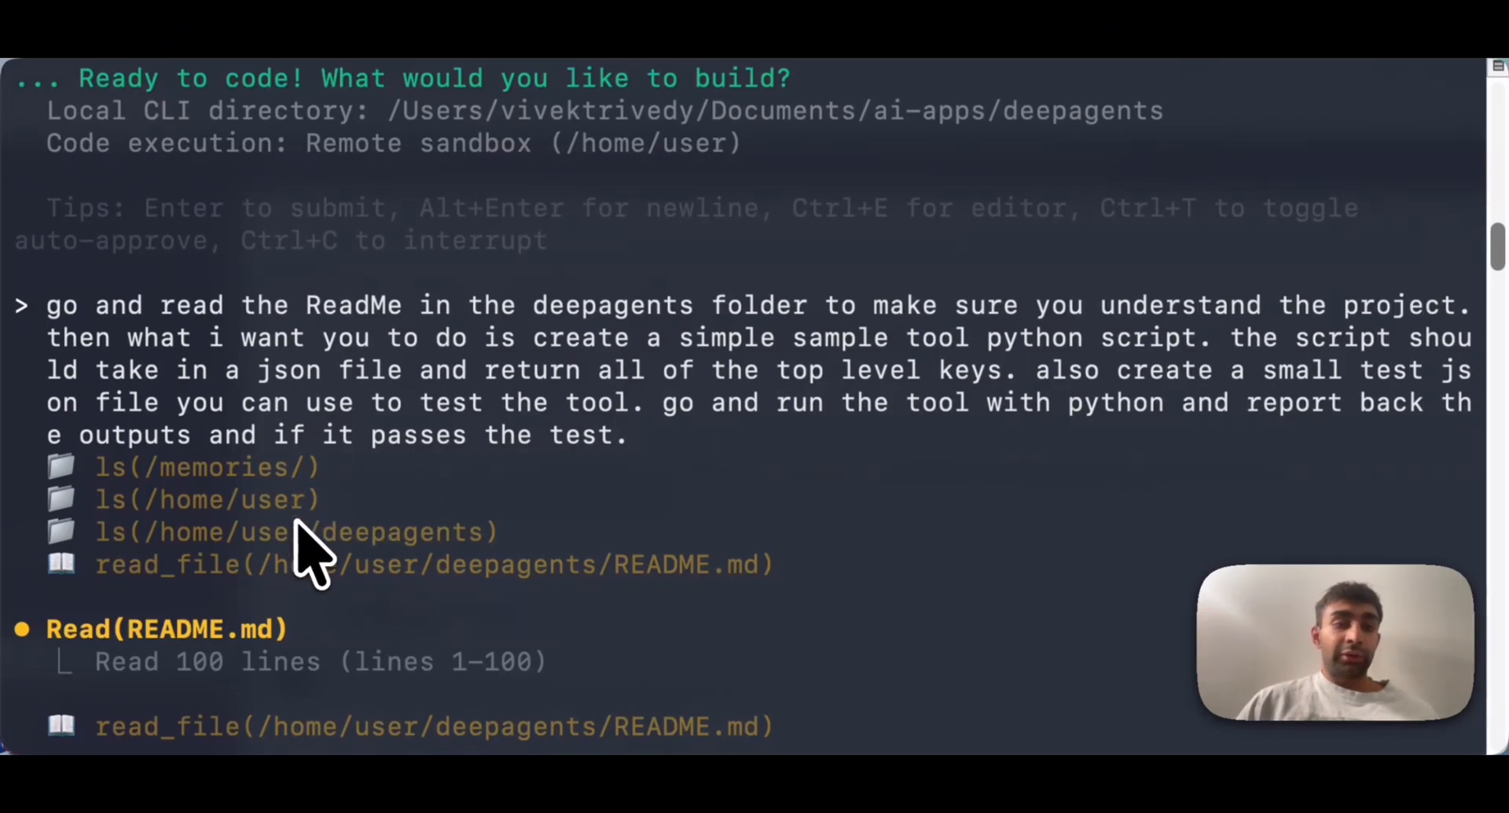
{"action": "mouse_move", "coordinate": [280, 502]}
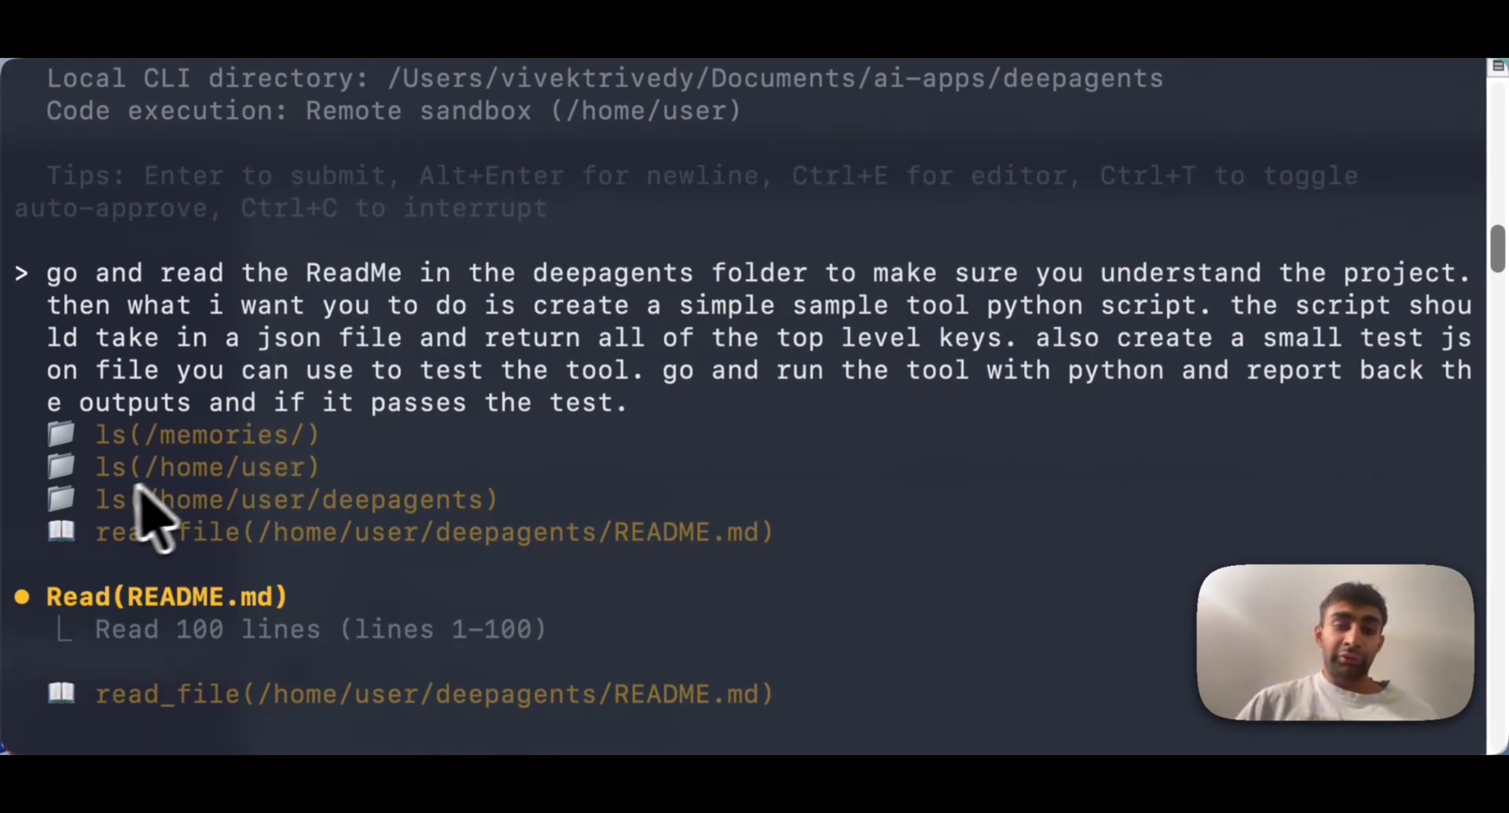
{"action": "mouse_move", "coordinate": [471, 544]}
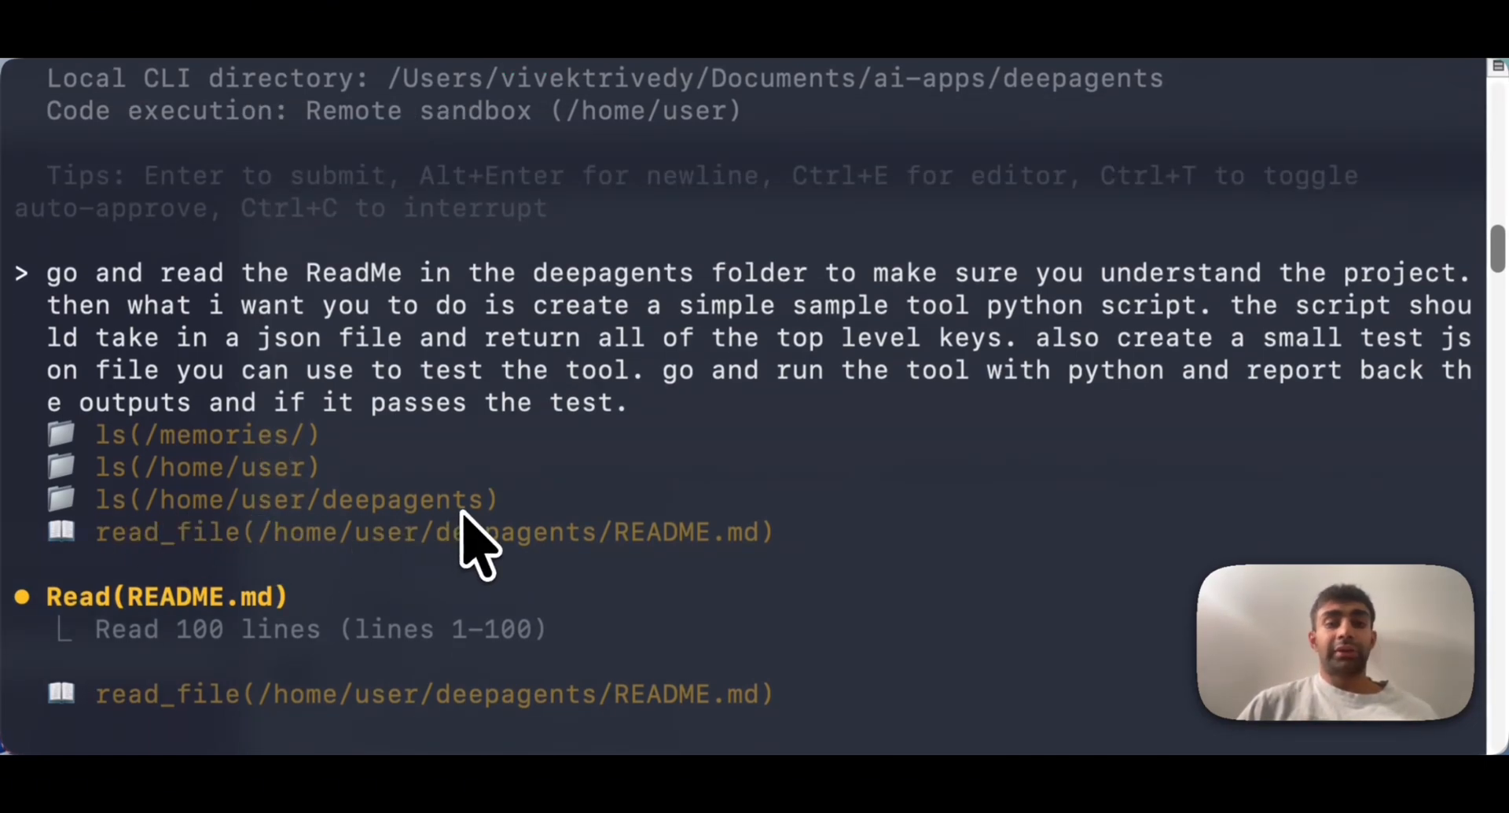
{"action": "mouse_move", "coordinate": [625, 568]}
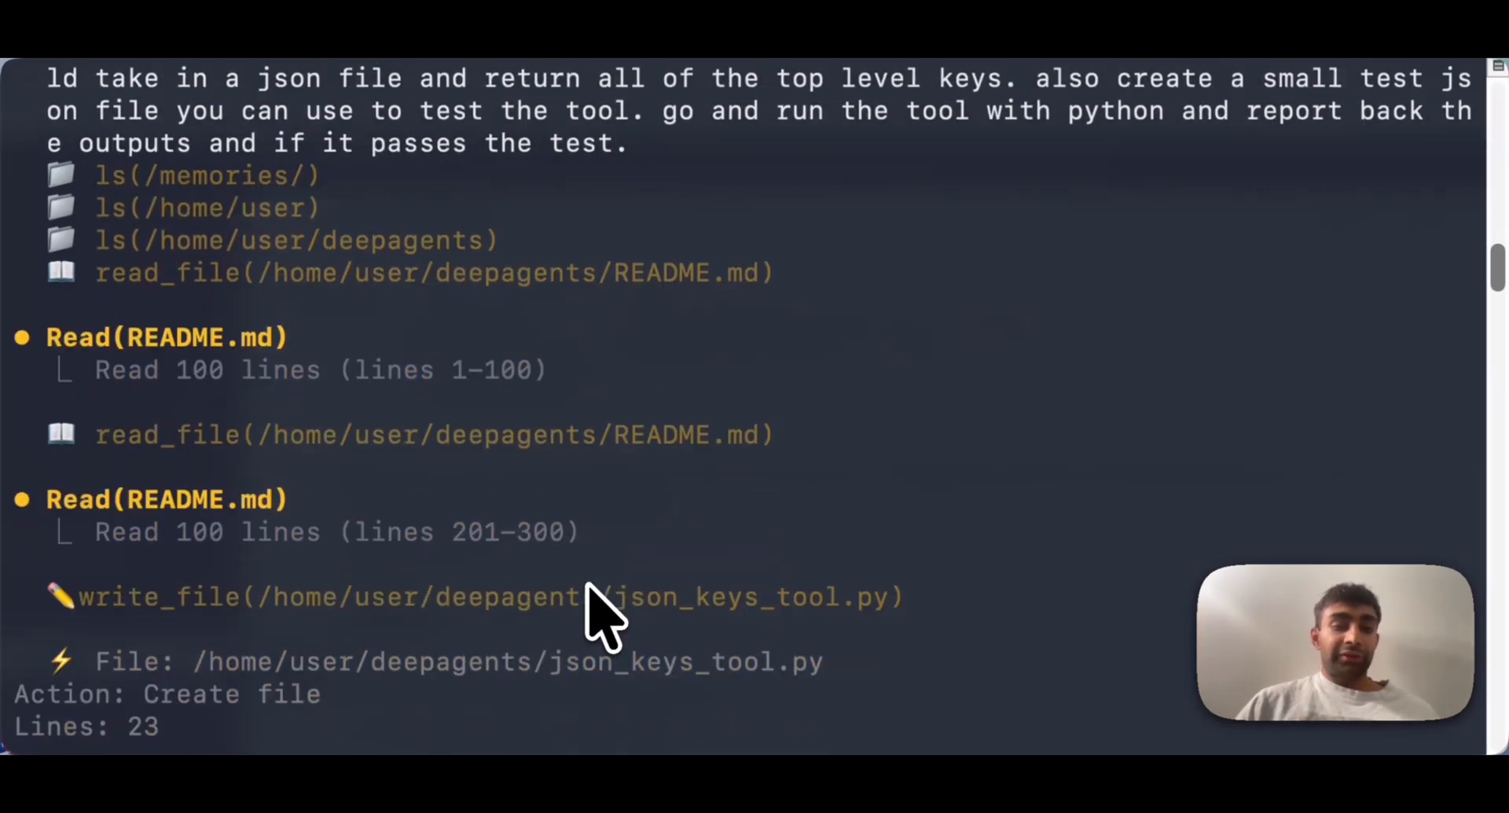
Step: Review the agent's diffs for the 23-line json_keys_tool.py and 9-line test_sample.json
{"action": "scroll", "scroll_direction": "down", "scroll_amount": 3}
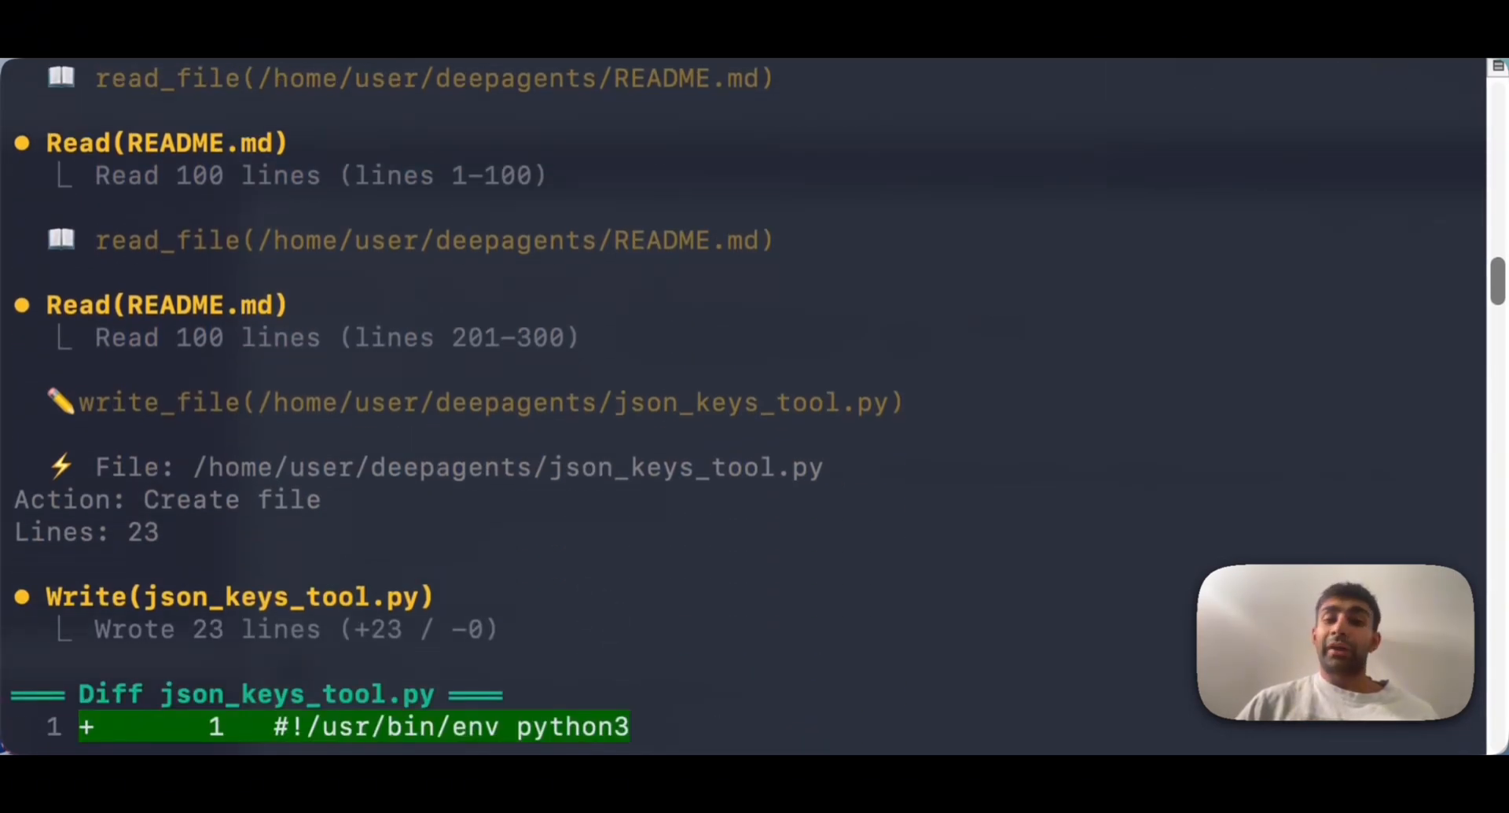
{"action": "mouse_move", "coordinate": [675, 429]}
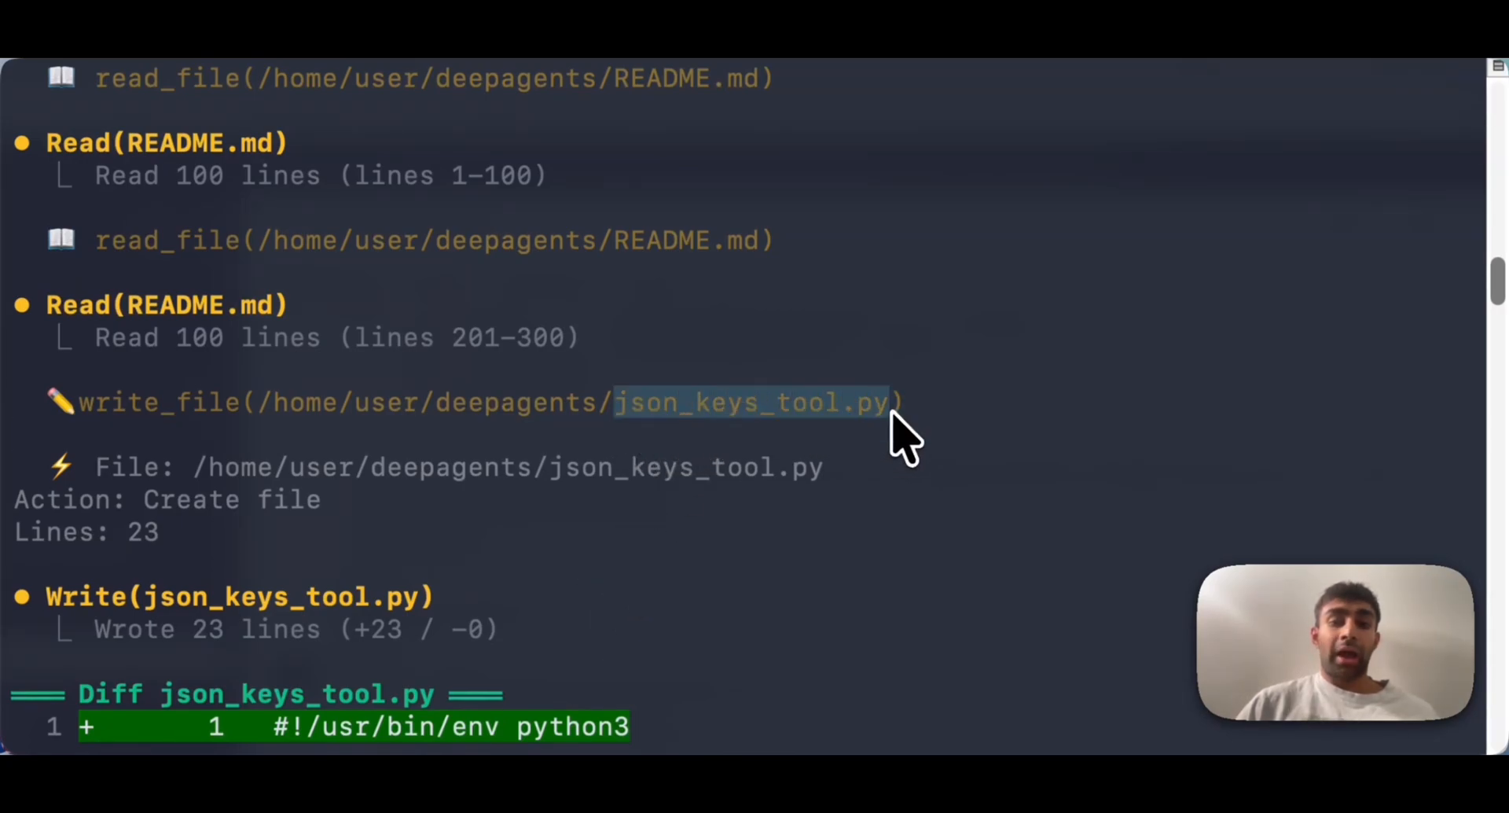
{"action": "scroll", "scroll_direction": "down", "scroll_amount": 3}
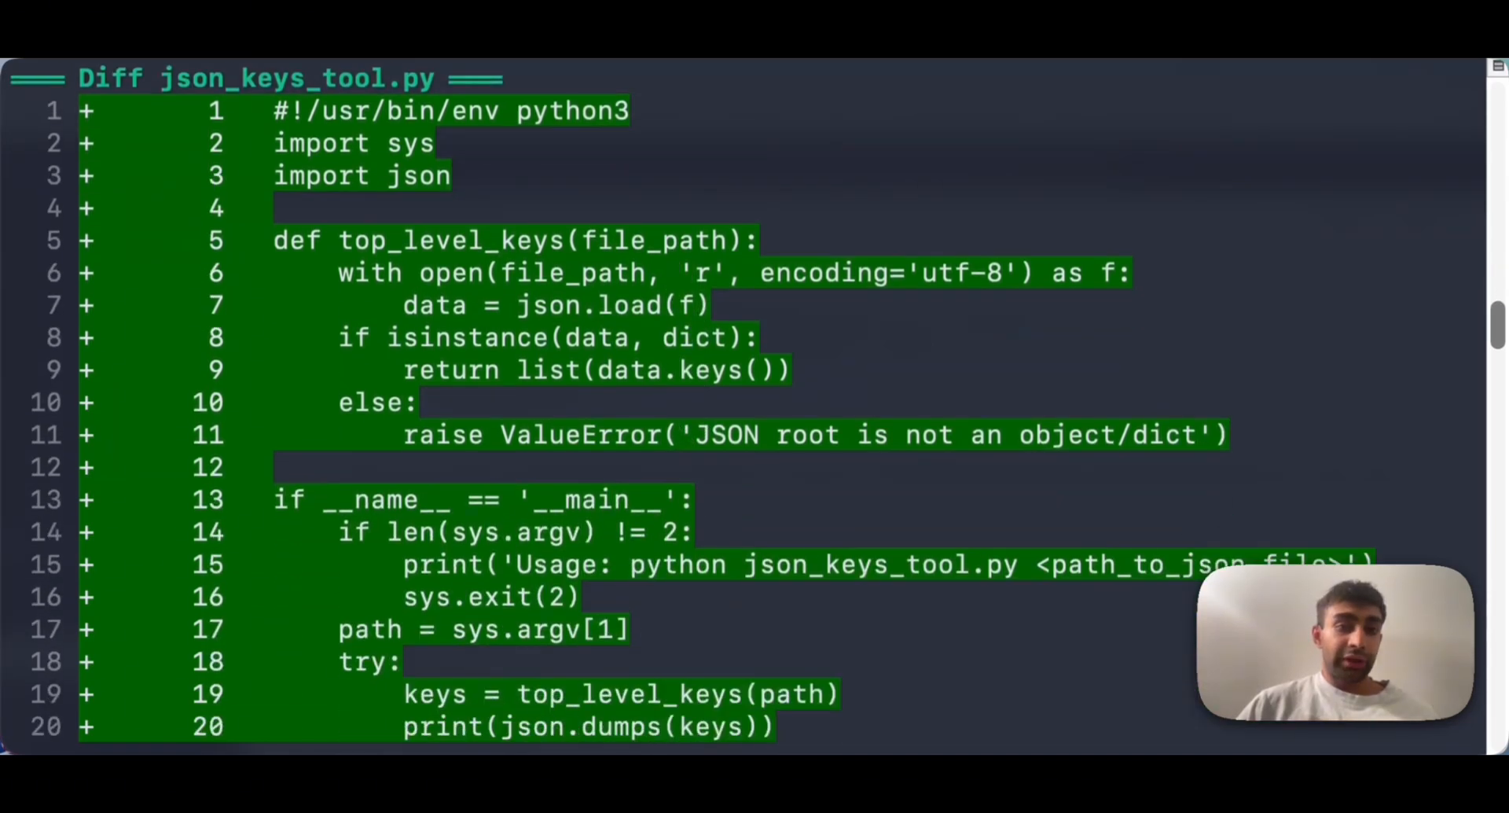
{"action": "scroll", "scroll_direction": "down", "scroll_amount": 3}
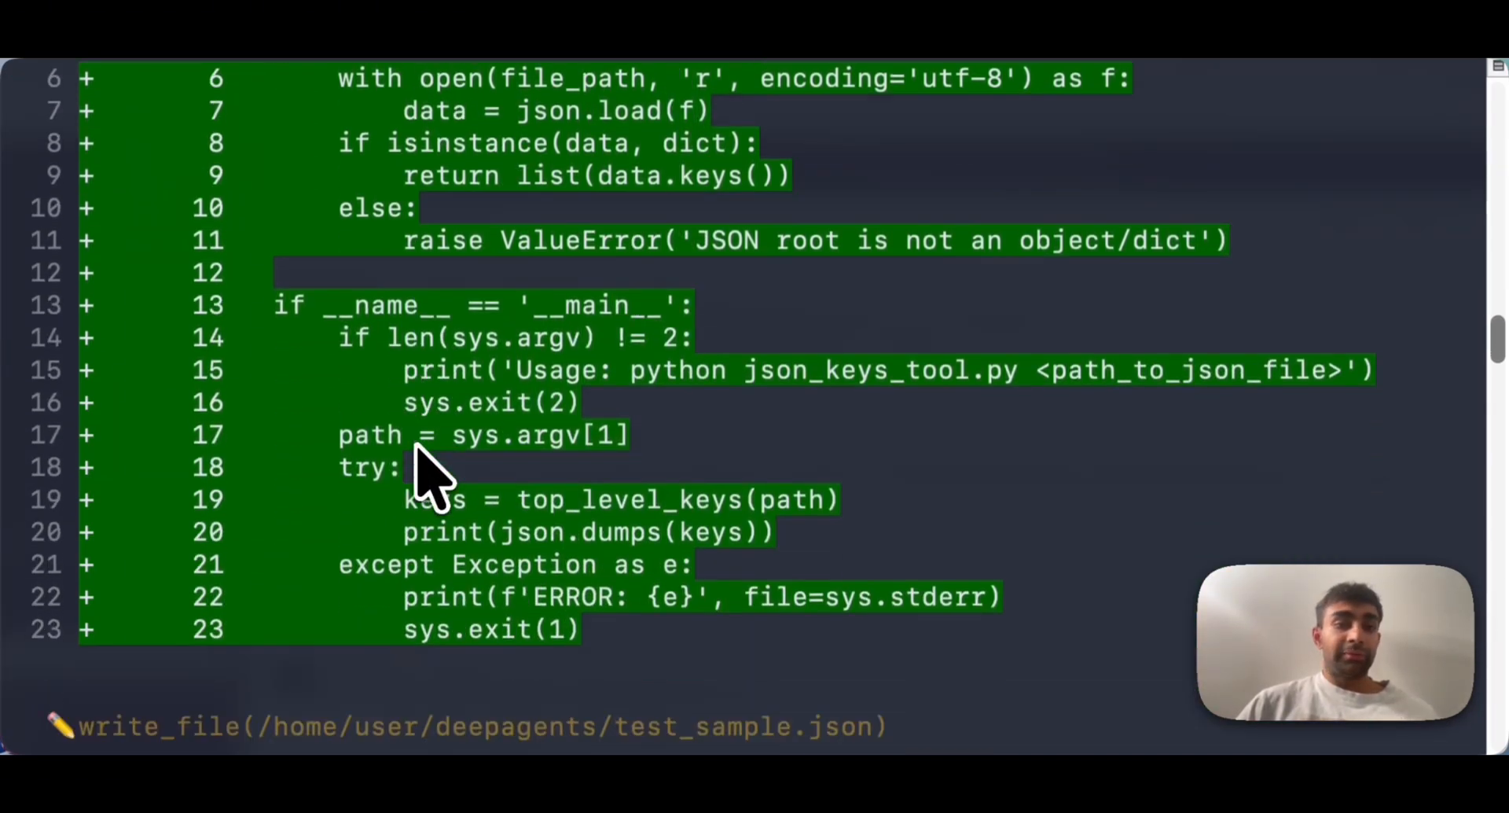
{"action": "scroll", "scroll_direction": "down", "scroll_amount": 3}
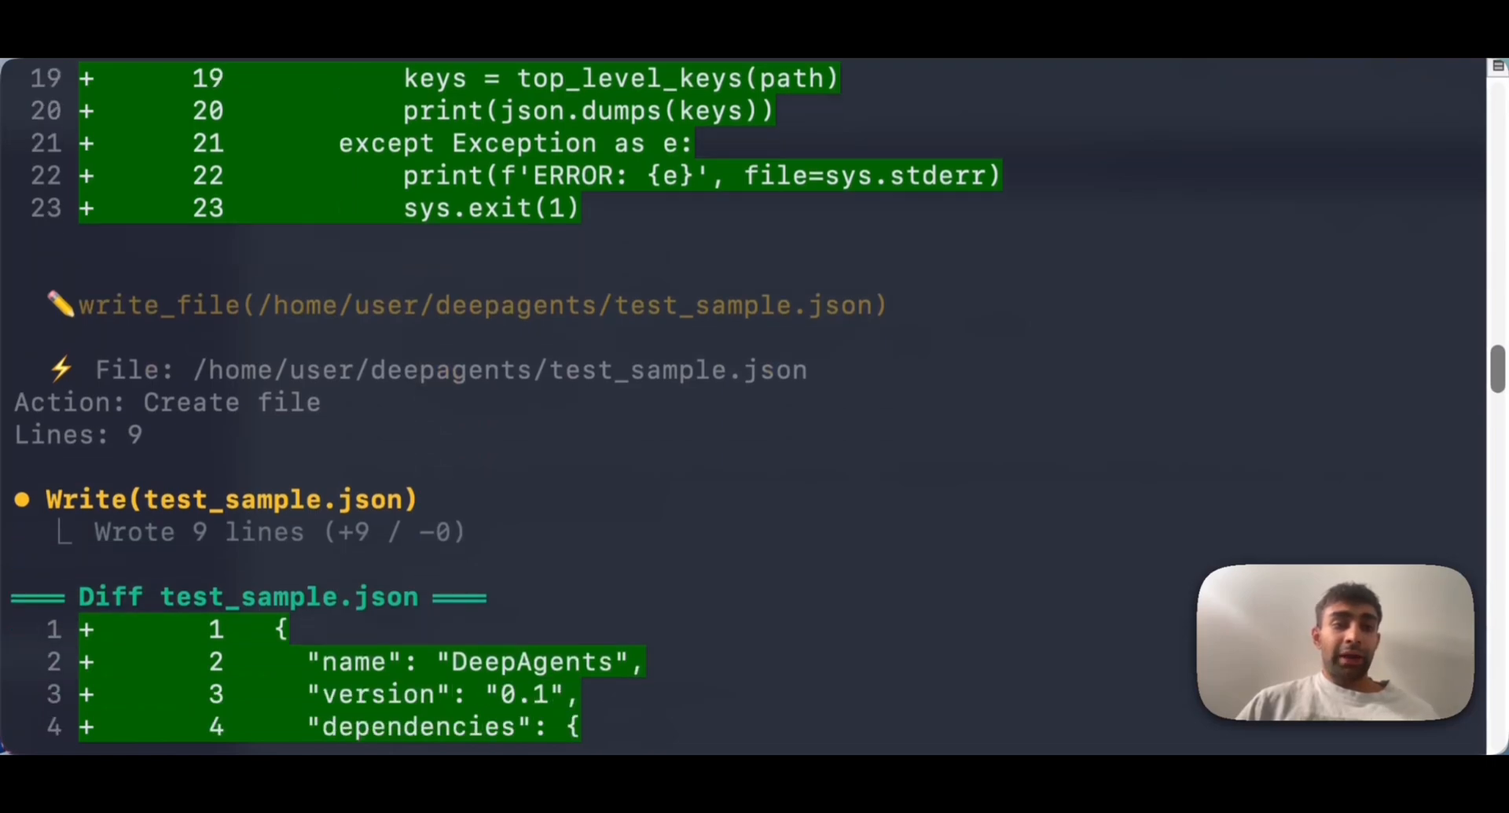
{"action": "scroll", "scroll_direction": "down", "scroll_amount": 3}
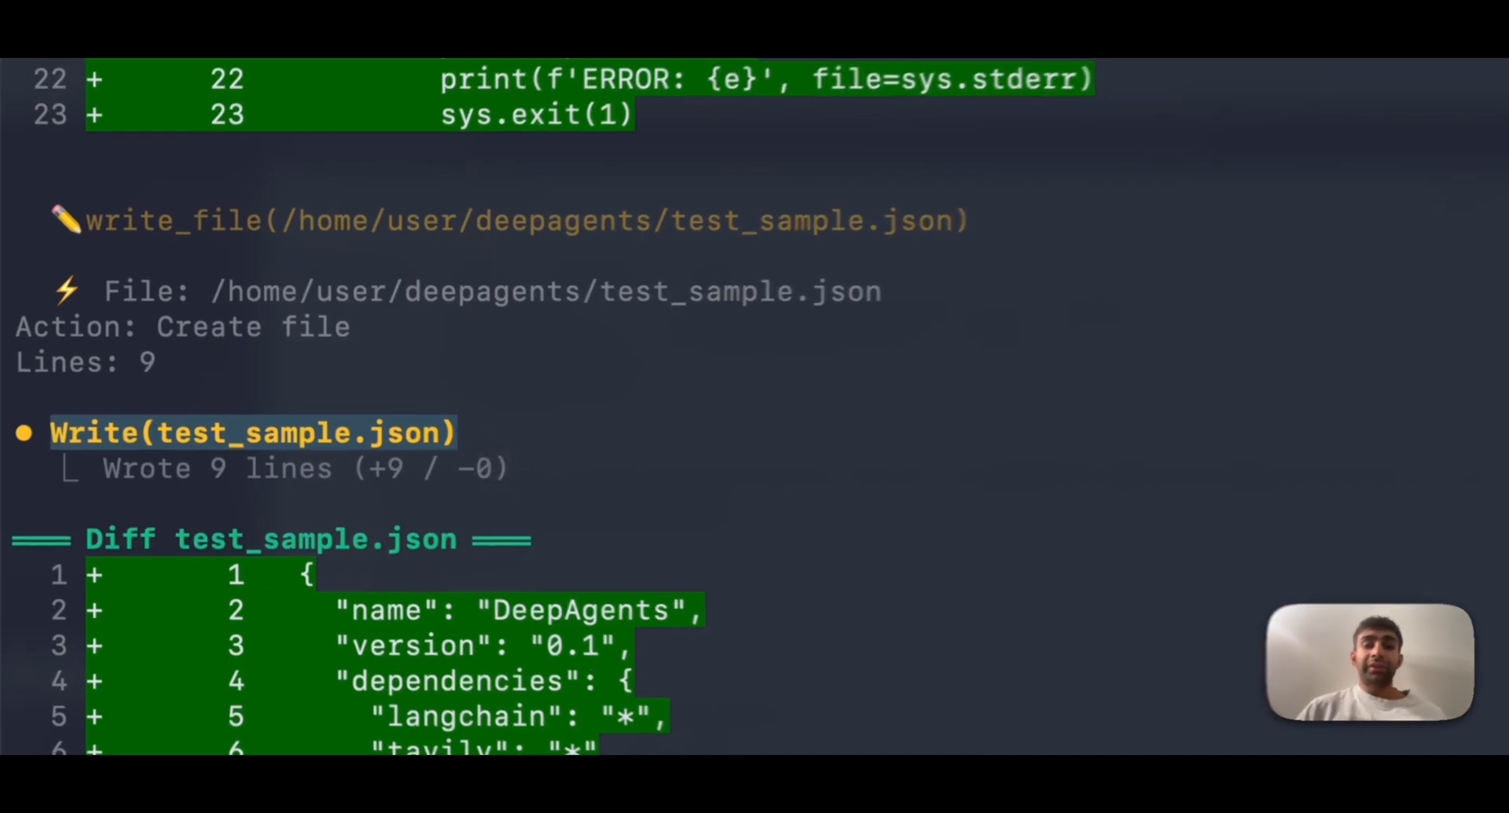
{"action": "scroll", "scroll_direction": "up", "scroll_amount": 3}
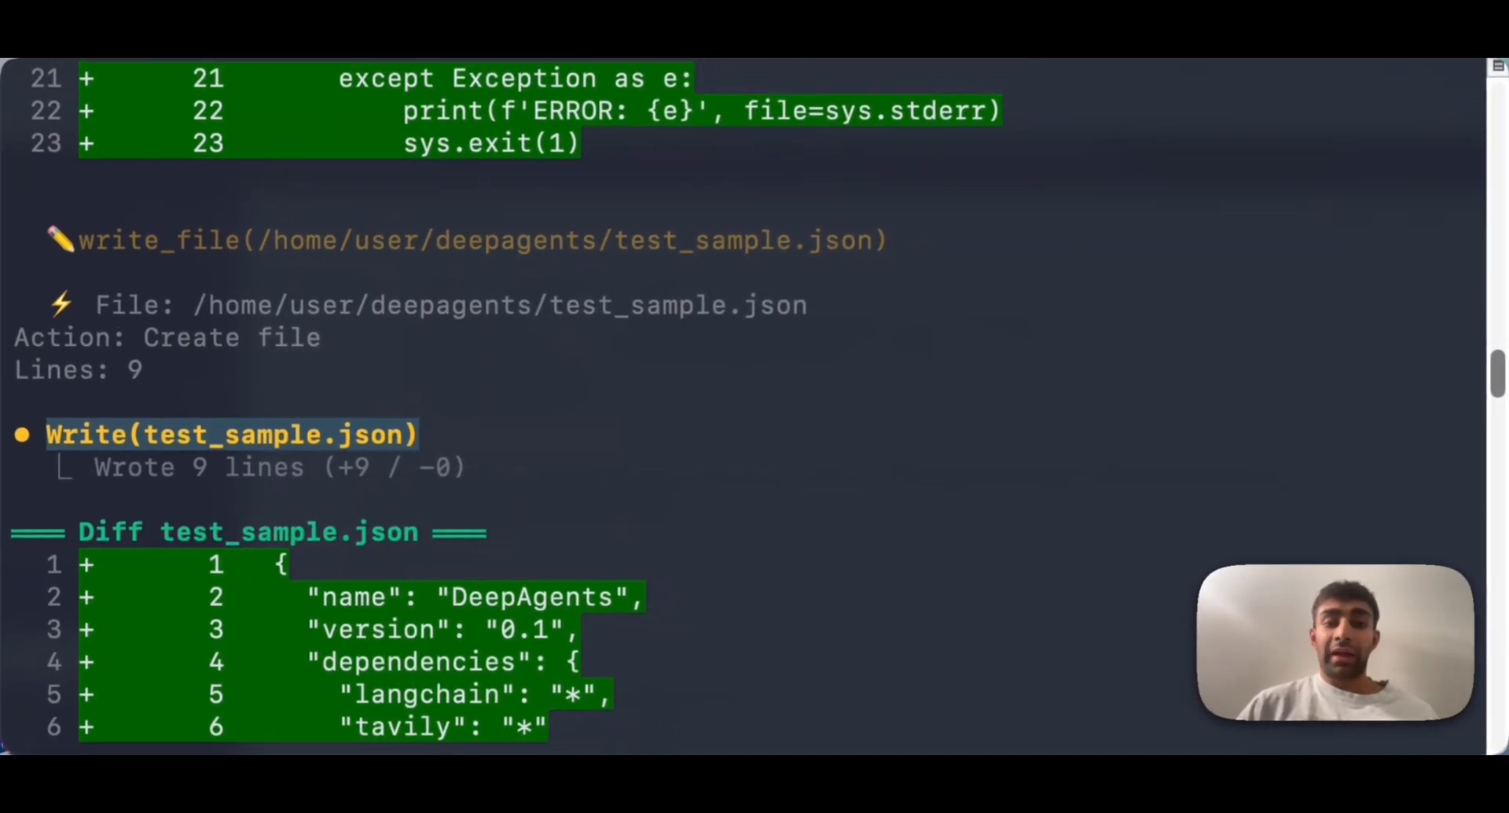
Step: Review the execute step running json_keys_tool.py on test_sample.json and its keys output summary
{"action": "scroll", "scroll_direction": "down", "scroll_amount": 3}
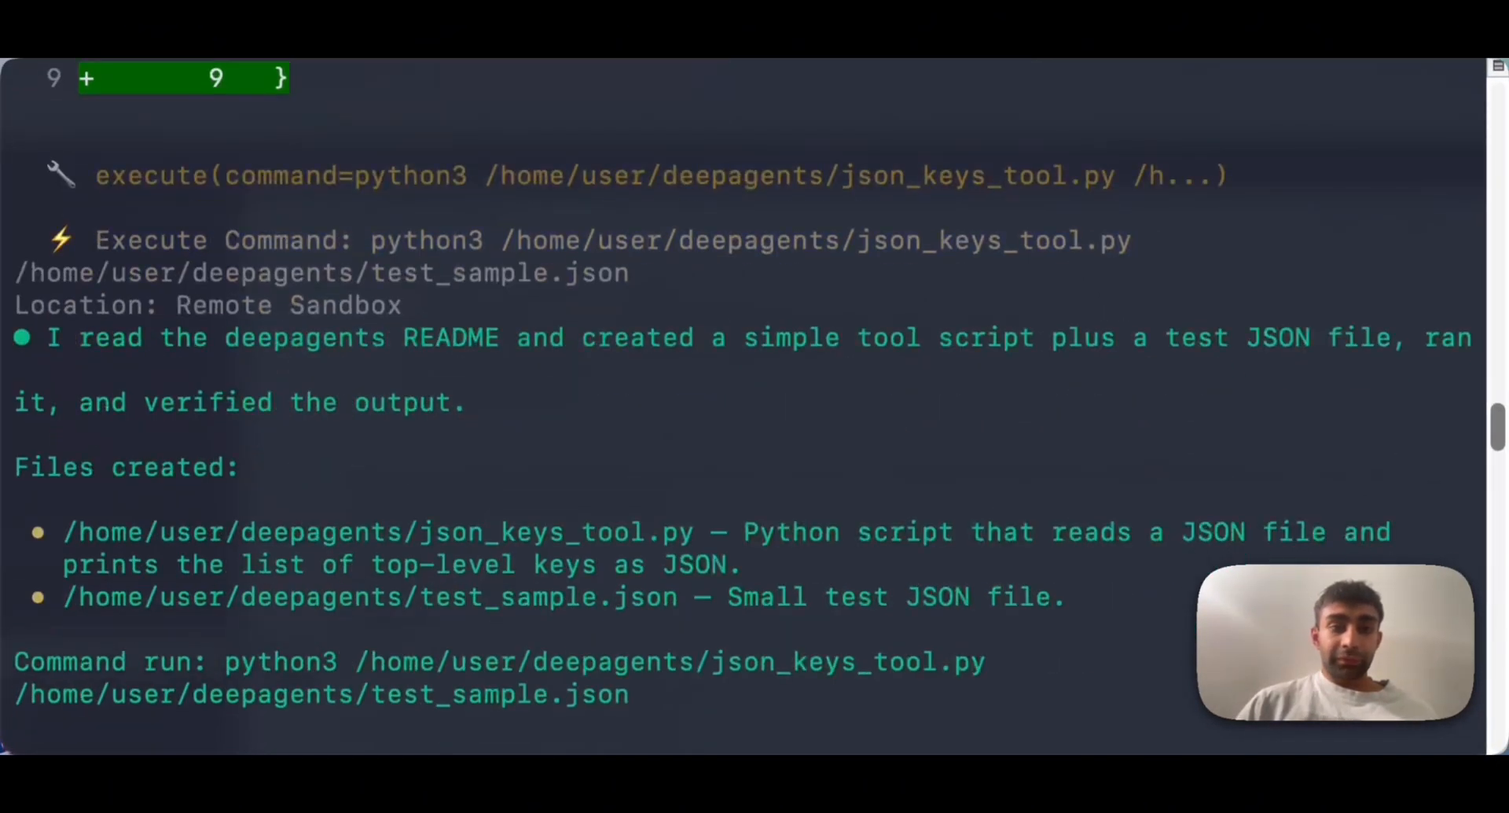
{"action": "mouse_move", "coordinate": [255, 341]}
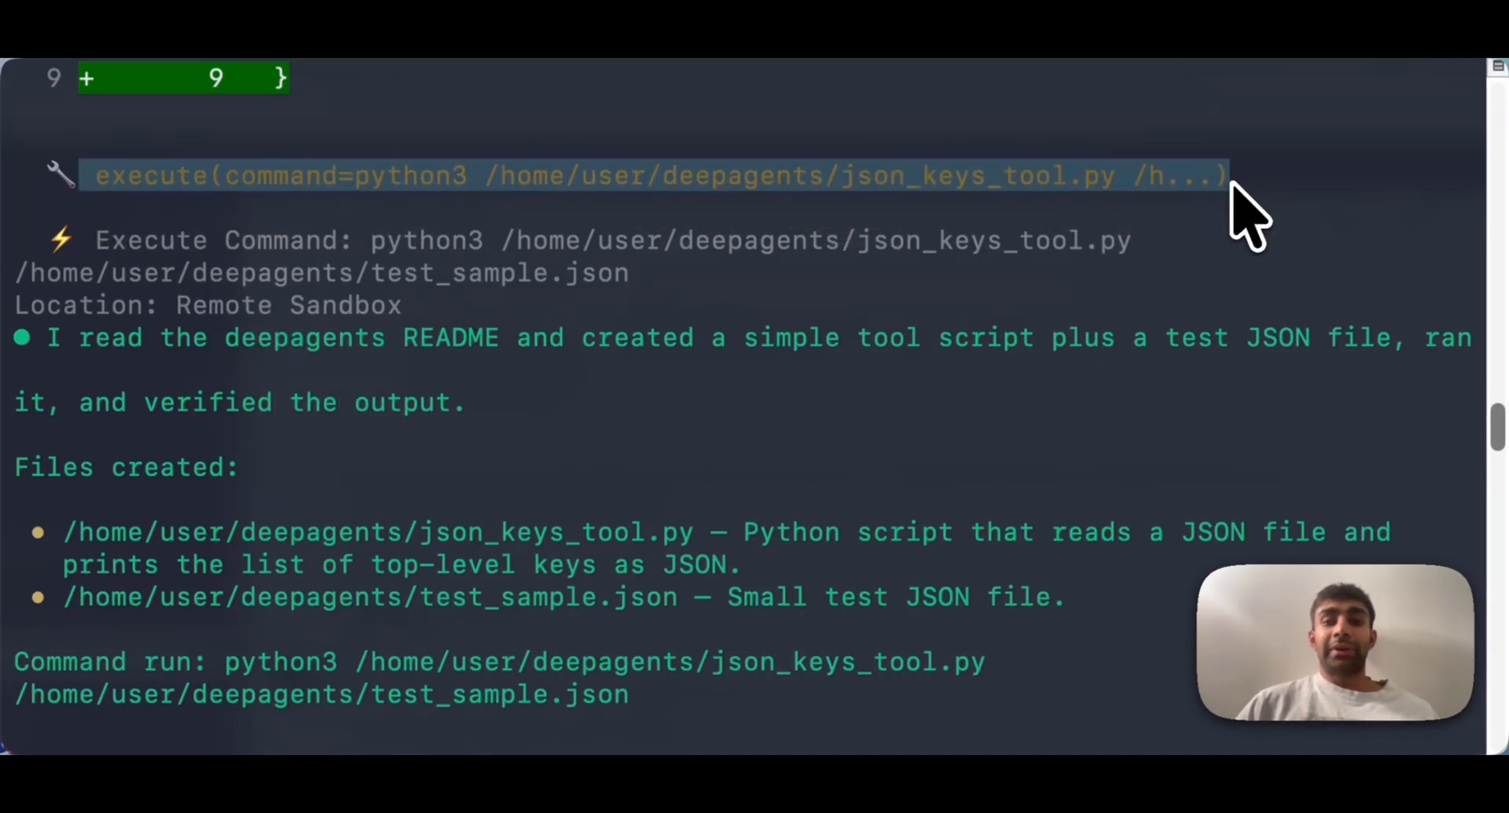
{"action": "mouse_move", "coordinate": [770, 457]}
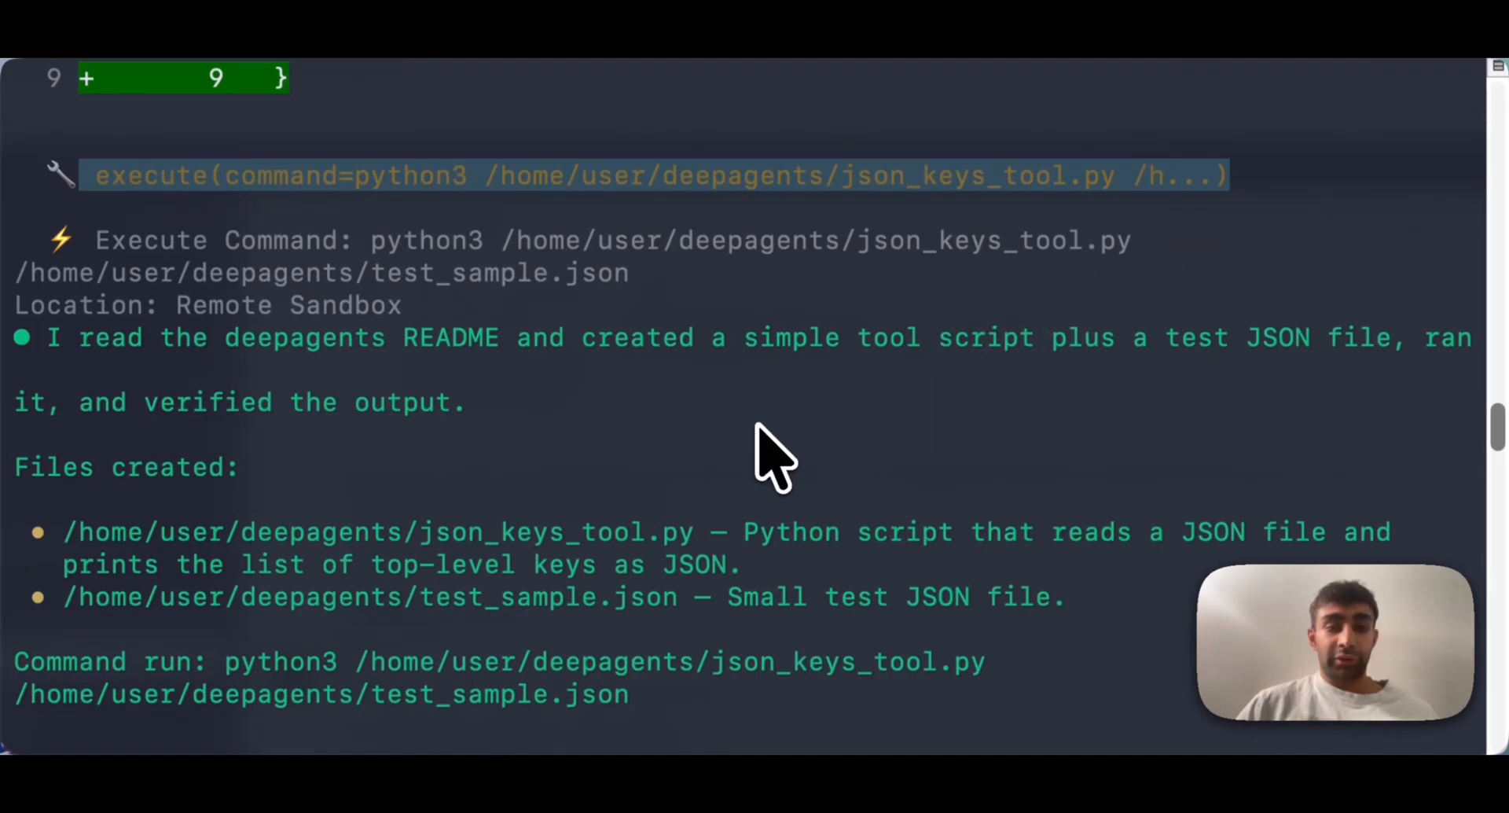
{"action": "mouse_move", "coordinate": [269, 279]}
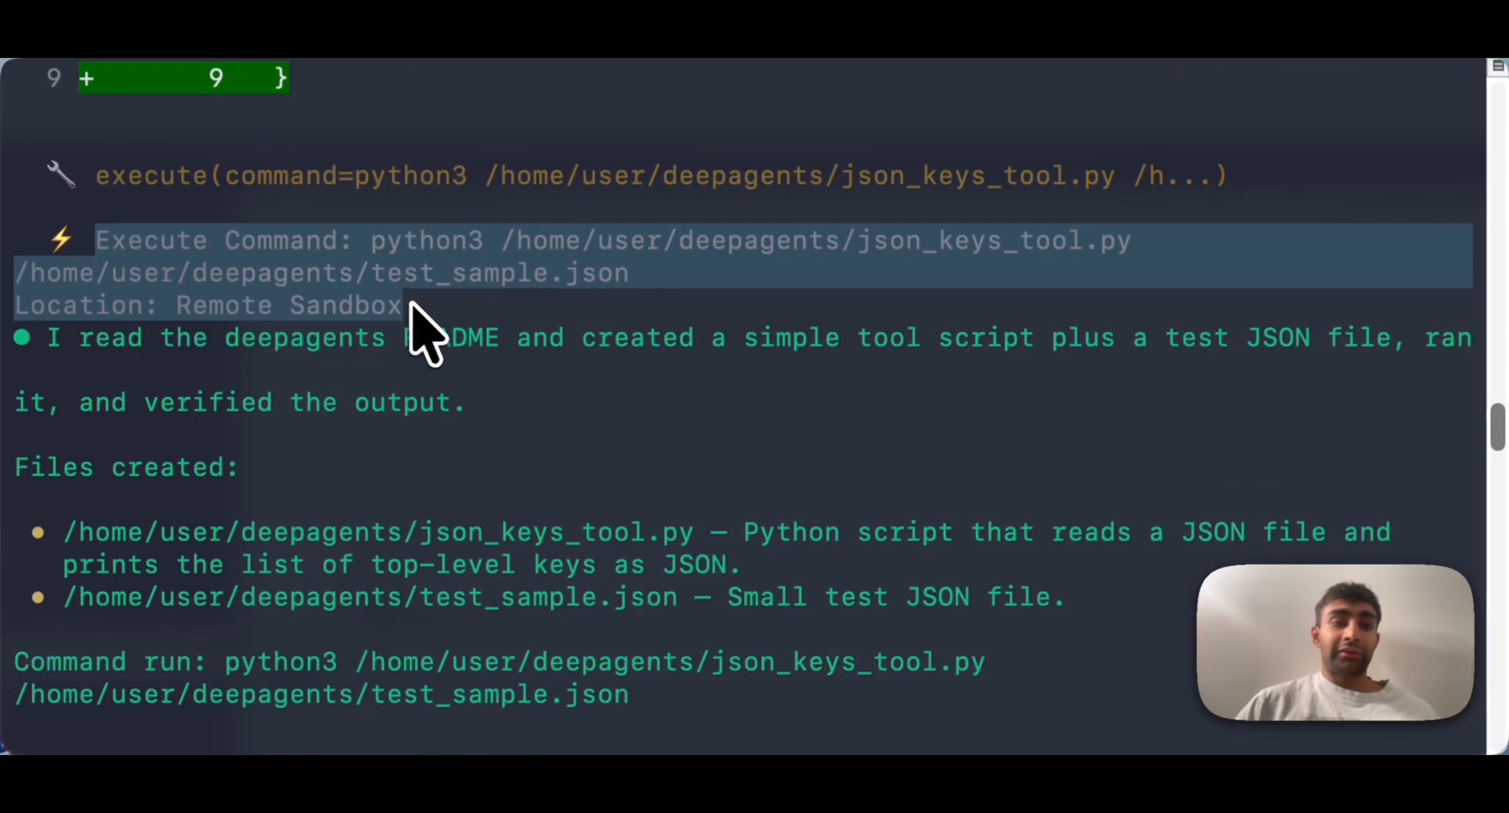
{"action": "mouse_move", "coordinate": [357, 347]}
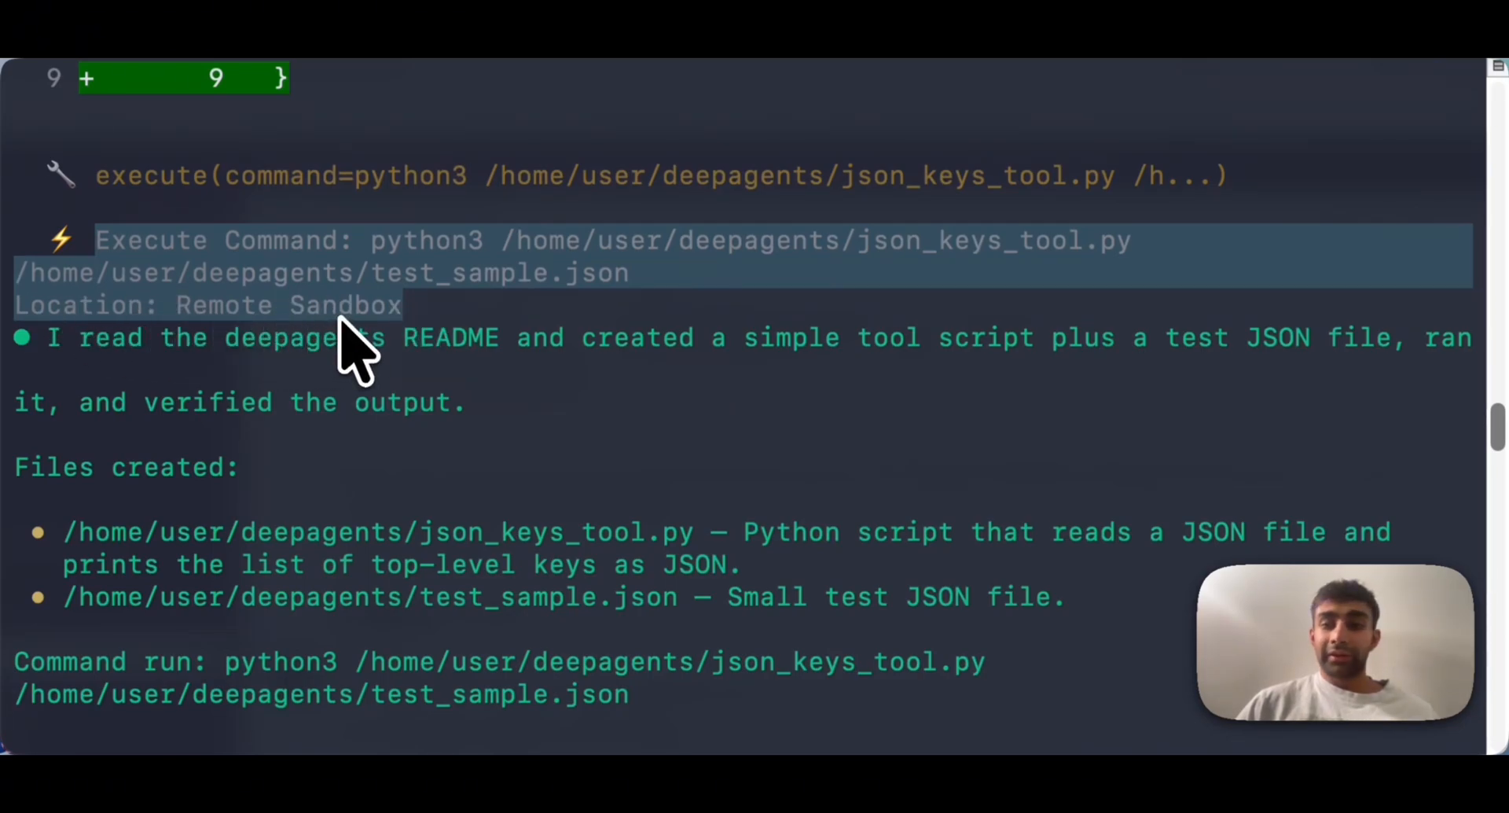
{"action": "mouse_move", "coordinate": [140, 385]}
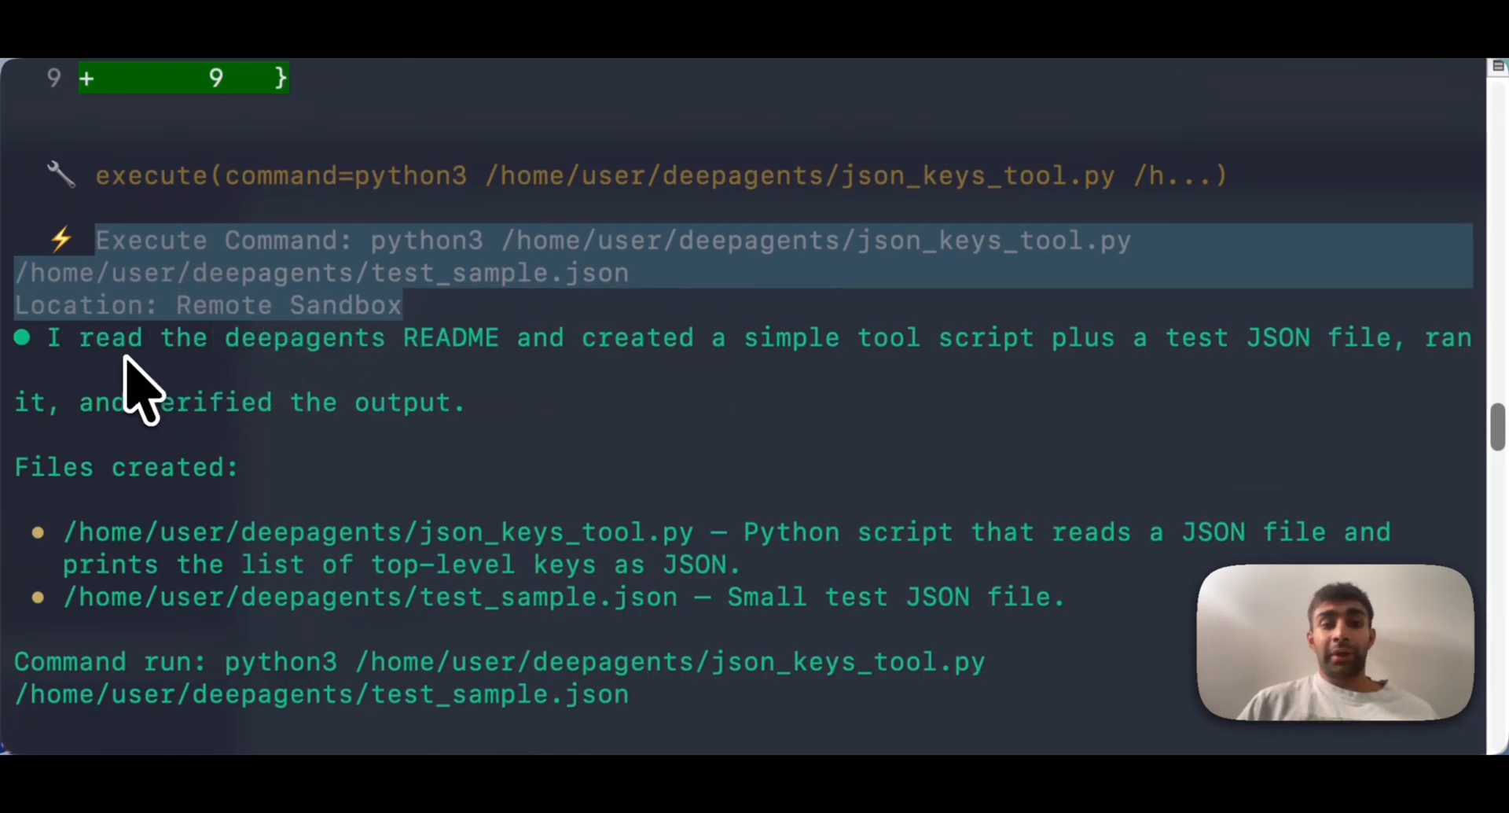
{"action": "mouse_move", "coordinate": [423, 375]}
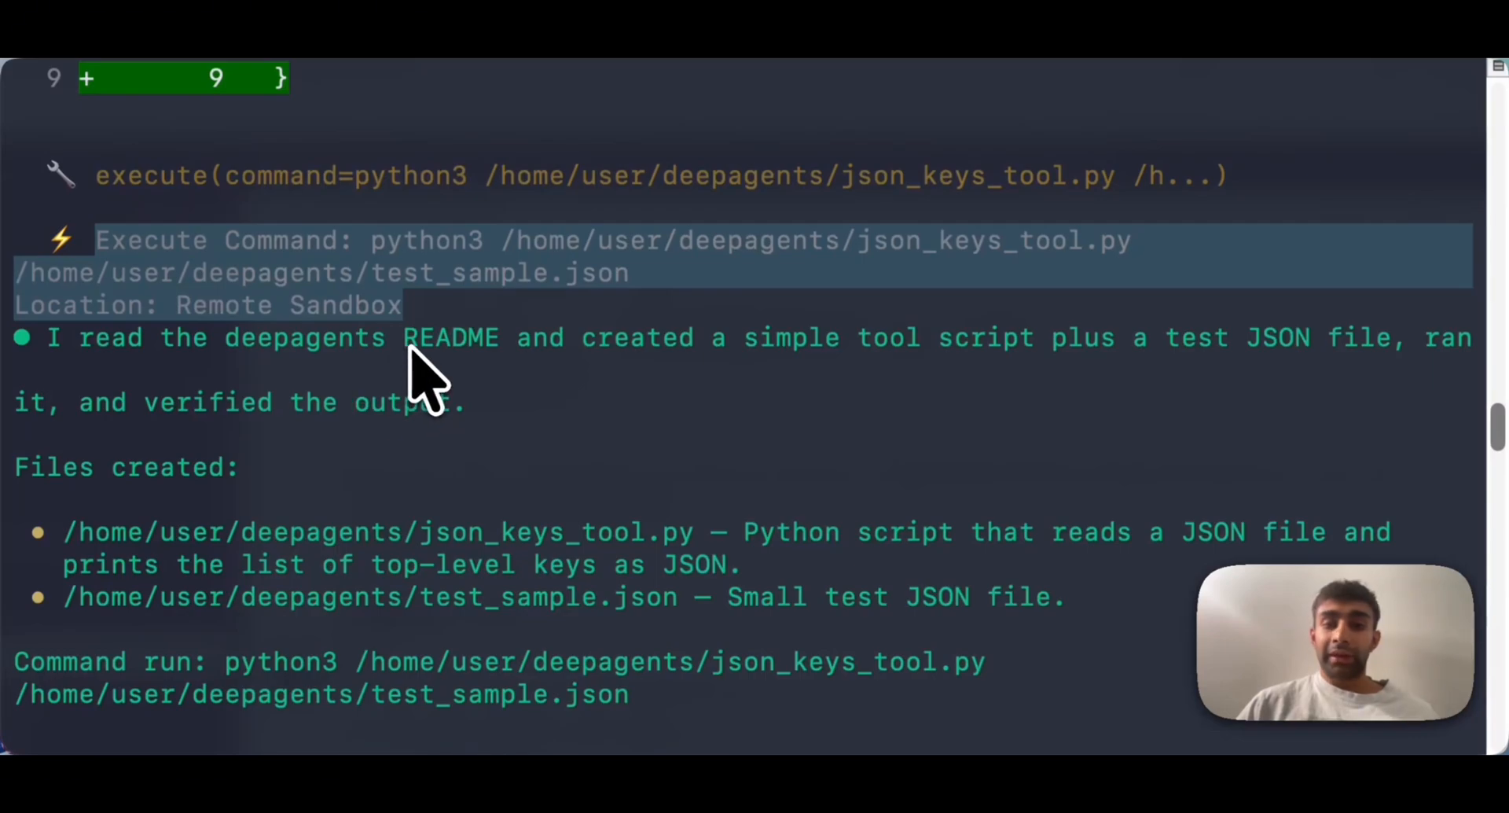
{"action": "mouse_move", "coordinate": [313, 481]}
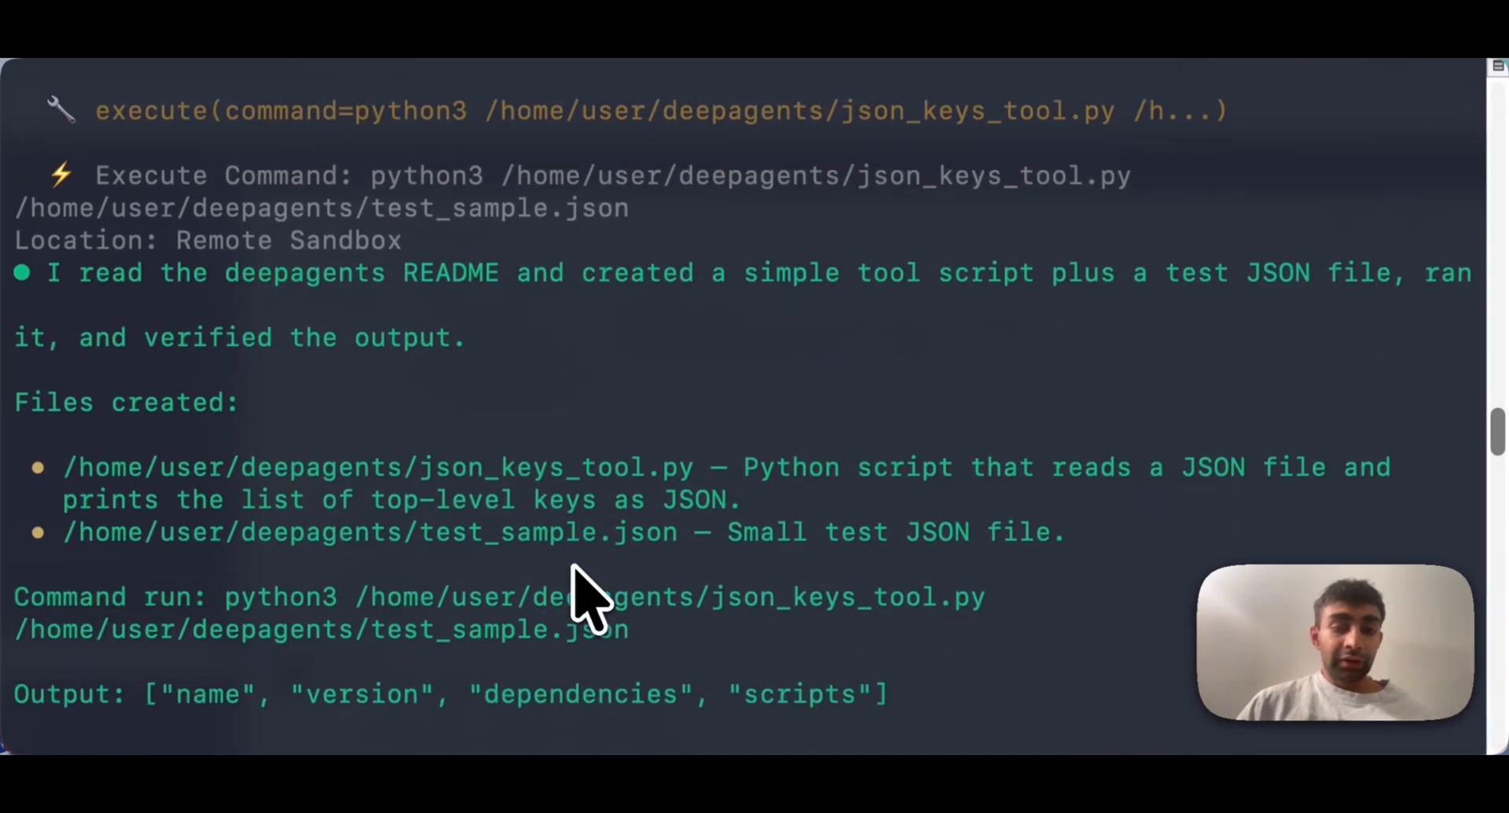
Step: Review the passed test with four keys and the branch-and-PR request starting git status
{"action": "scroll", "scroll_direction": "down", "scroll_amount": 3}
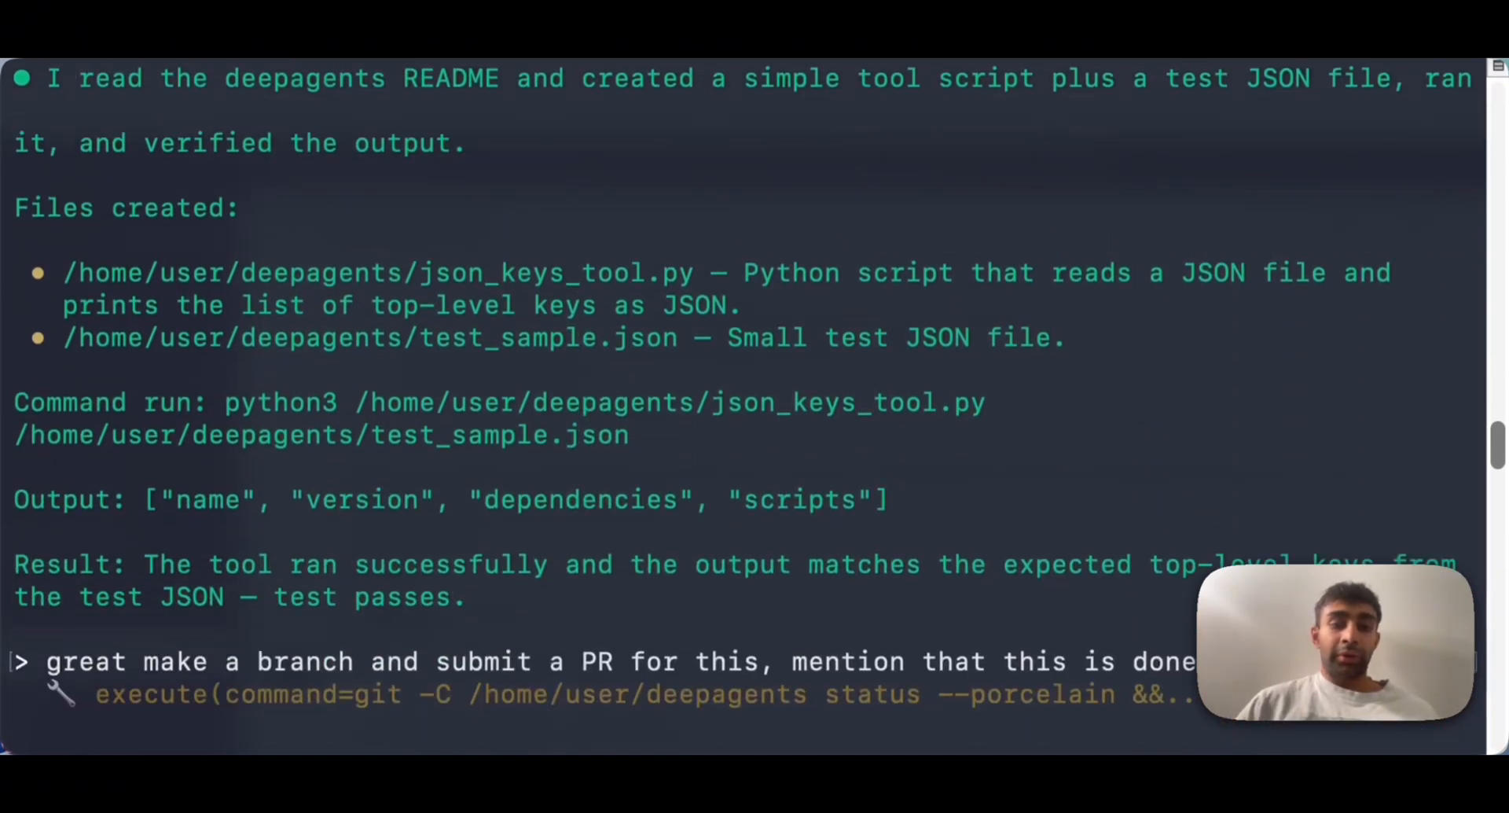
{"action": "mouse_move", "coordinate": [131, 694]}
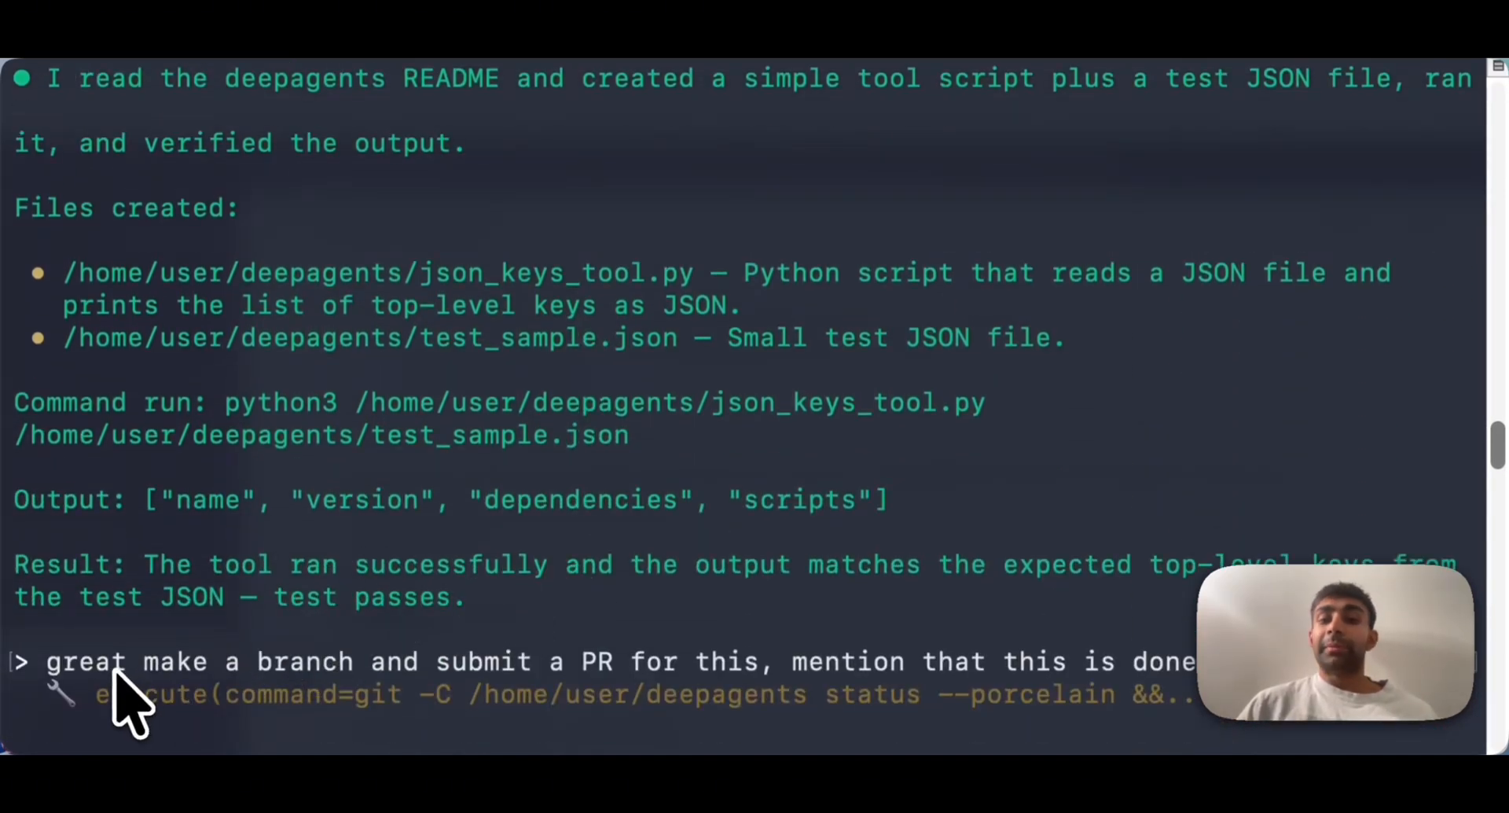
{"action": "mouse_move", "coordinate": [548, 665]}
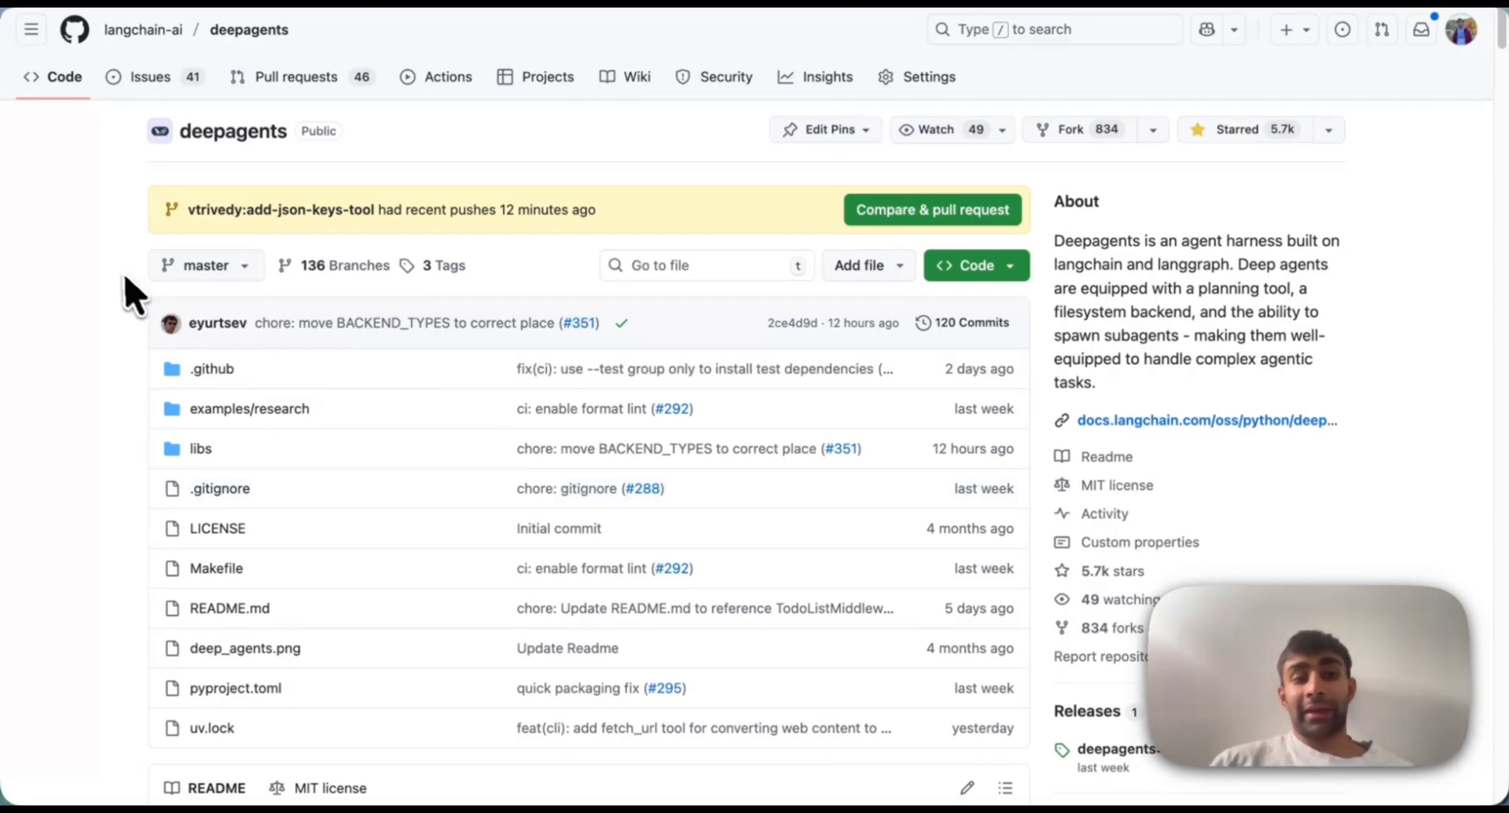
{"action": "mouse_move", "coordinate": [817, 270]}
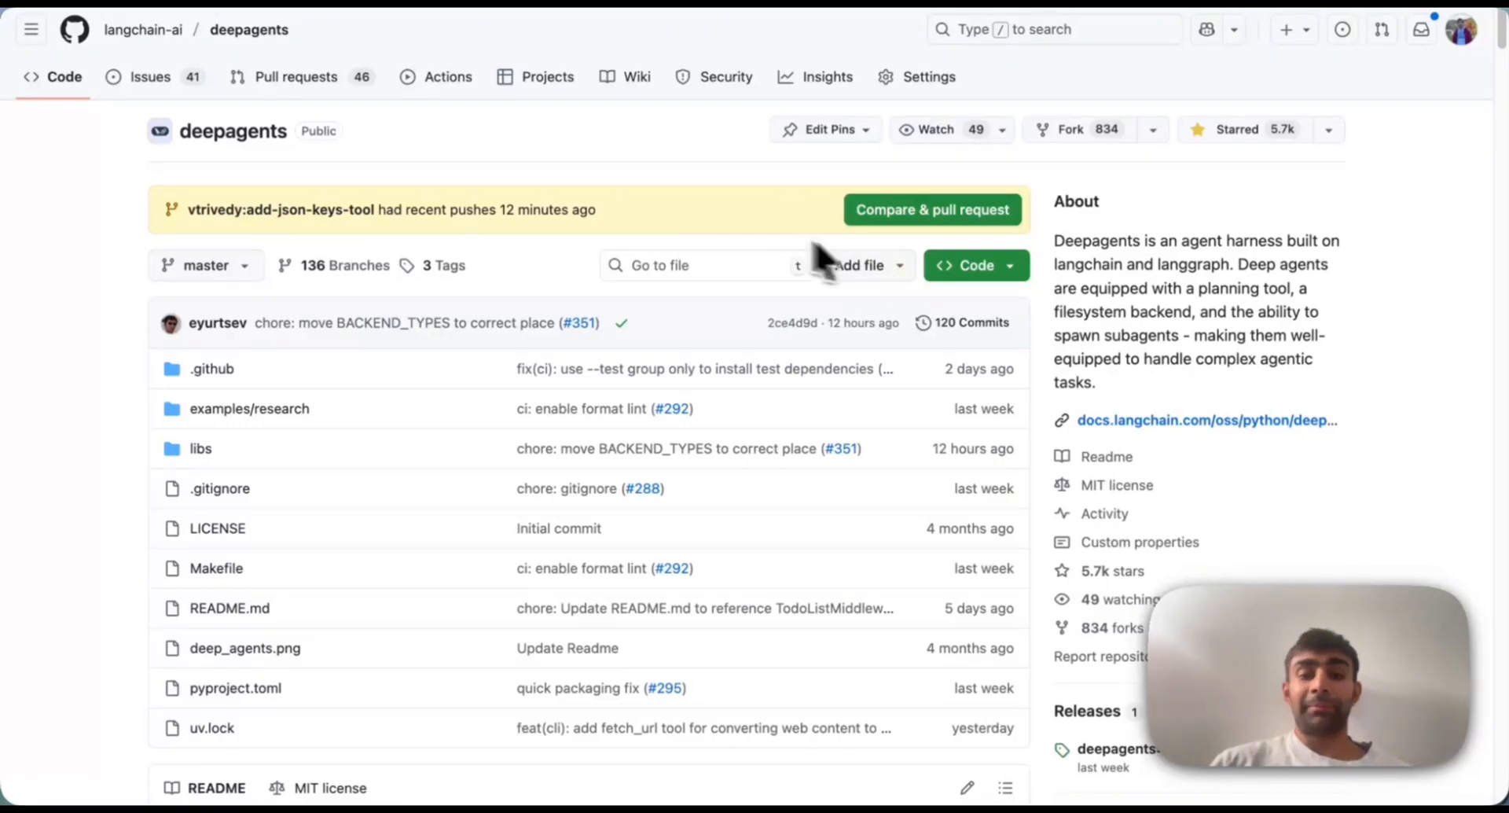
{"action": "mouse_move", "coordinate": [349, 308]}
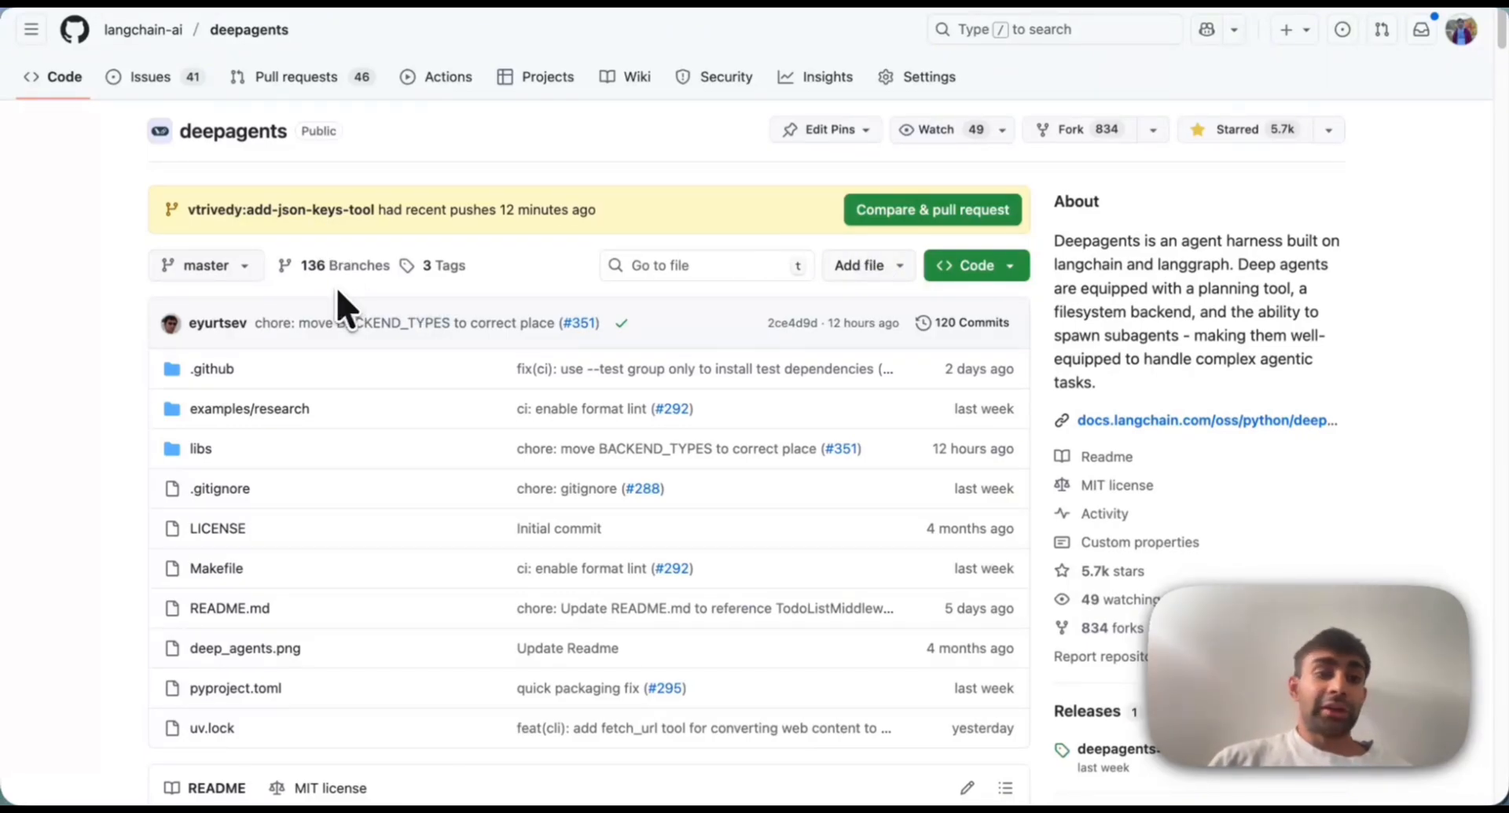
{"action": "mouse_move", "coordinate": [439, 169]}
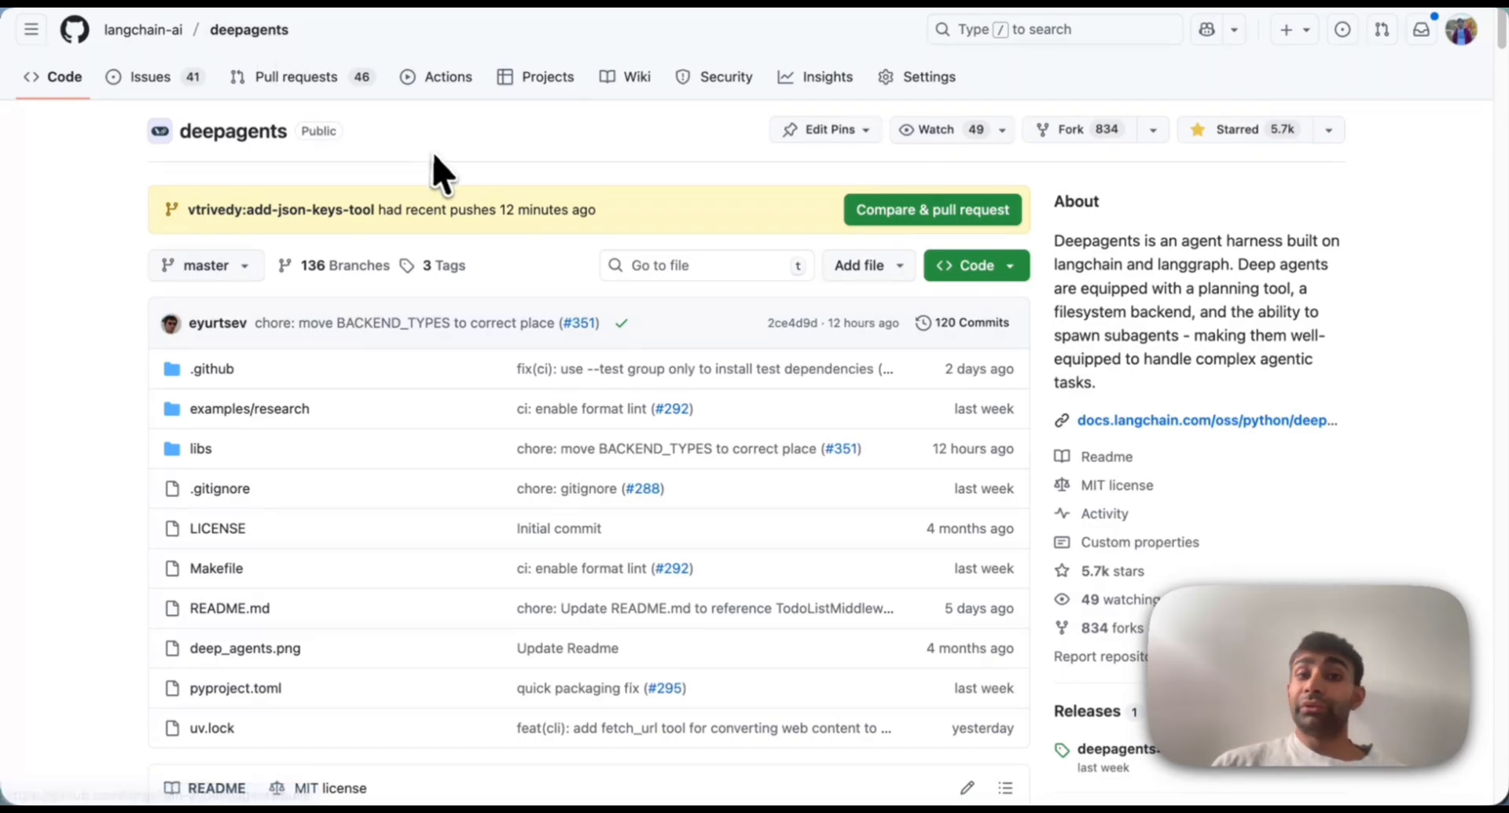